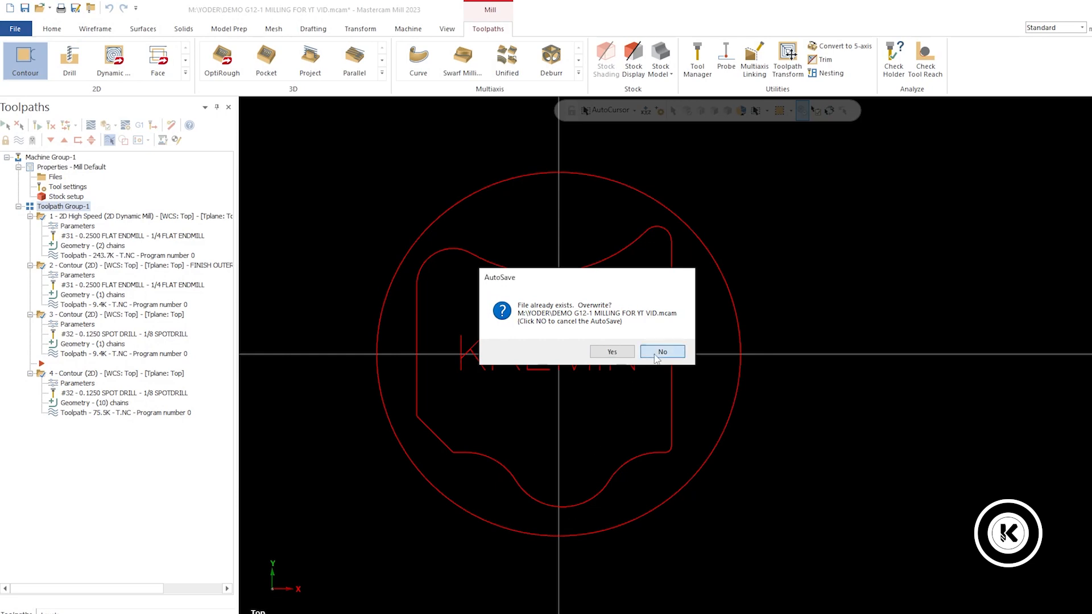
Step: Decline the AutoSave prompt so the KREMIN .mcam file is not overwritten
left_click(660, 351)
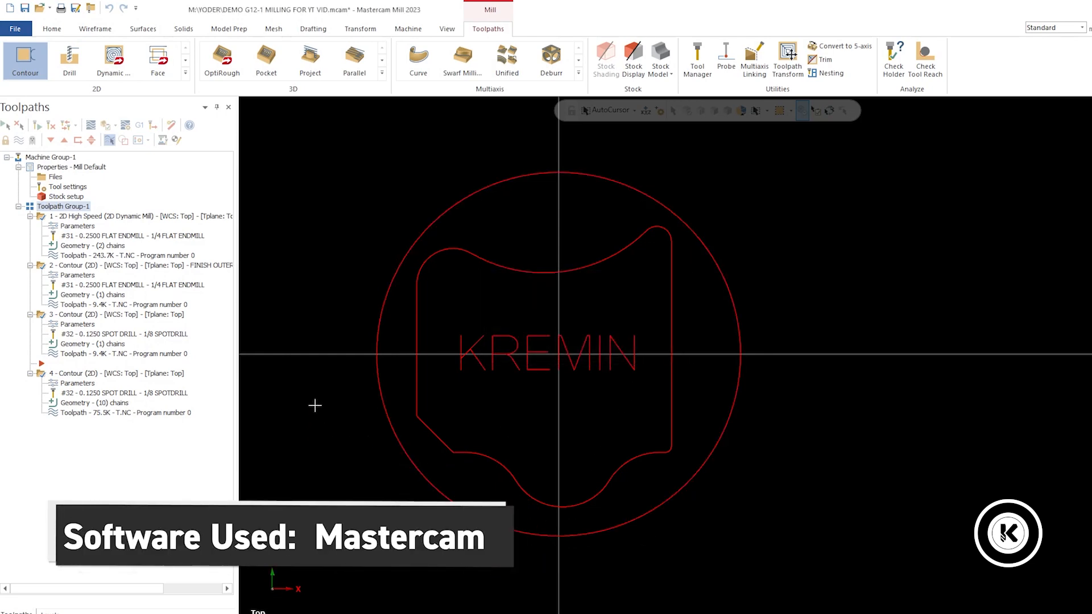
mouse_move(277, 426)
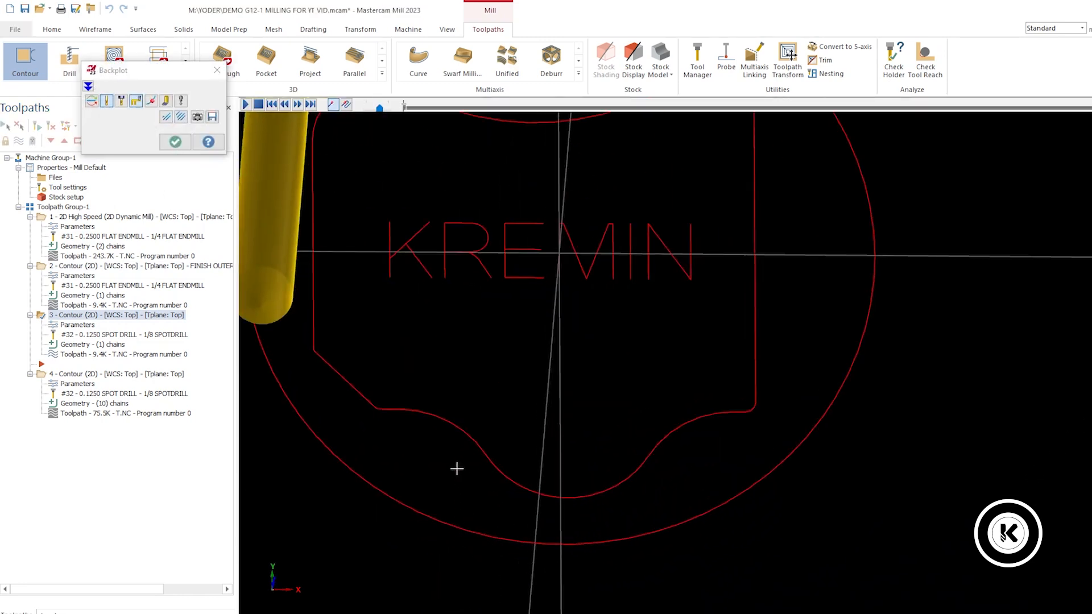
Step: Play the Backplot simulation of the four toolpath operations
left_click(244, 104)
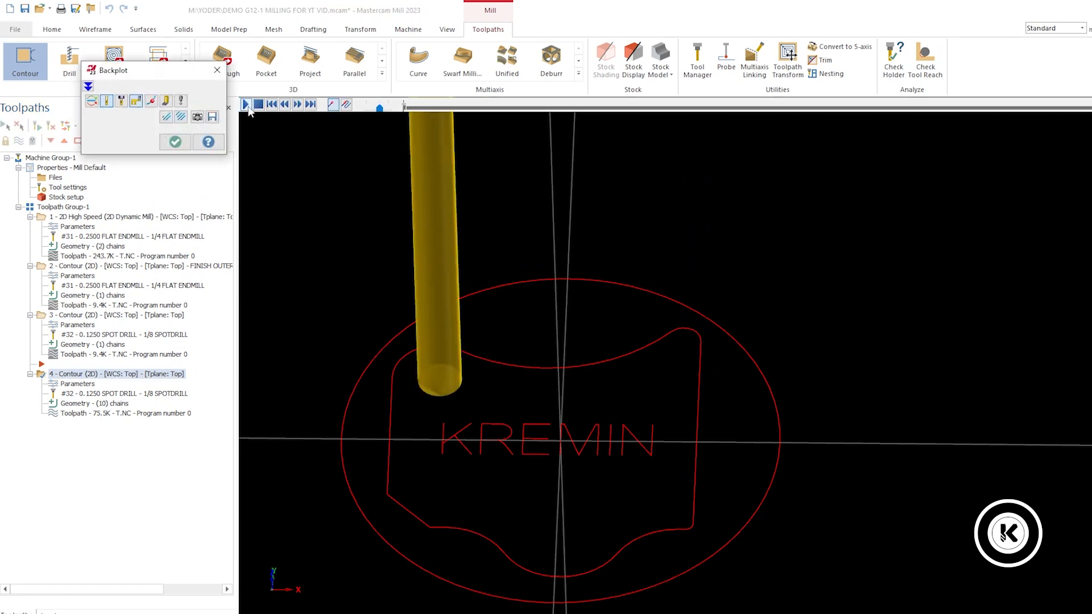
left_click(245, 103)
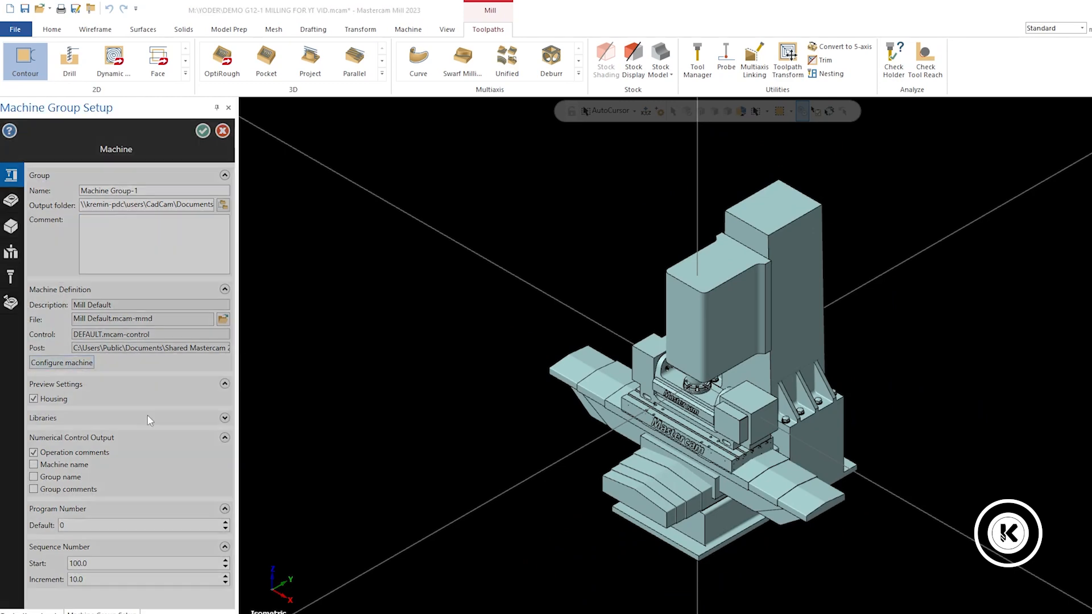
Step: Review the machine definition's MPFAN.PST post-processor, then close the definition
left_click(60, 362)
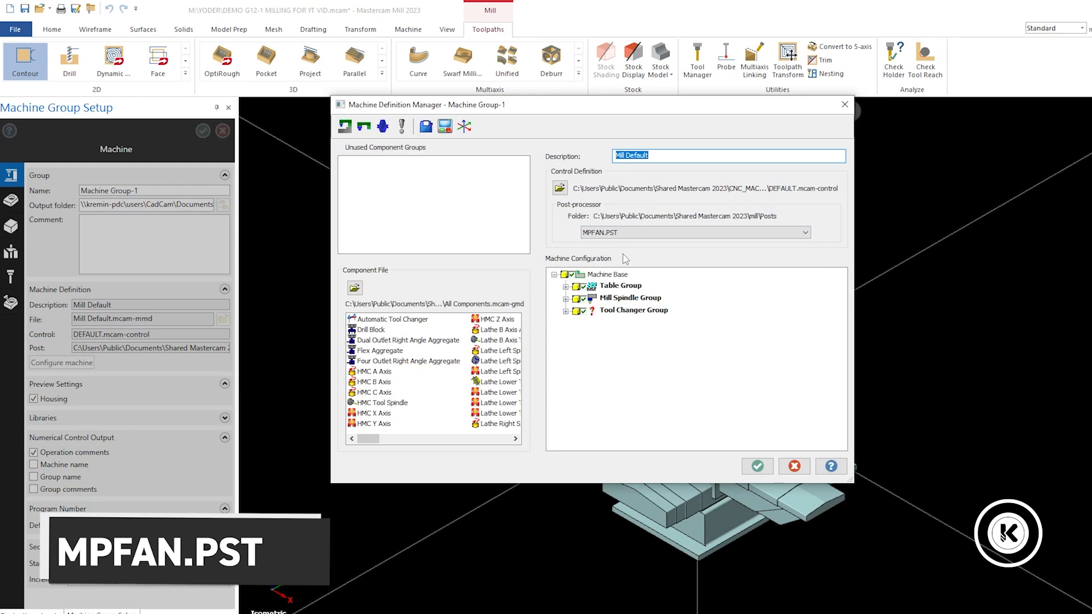
mouse_move(629, 260)
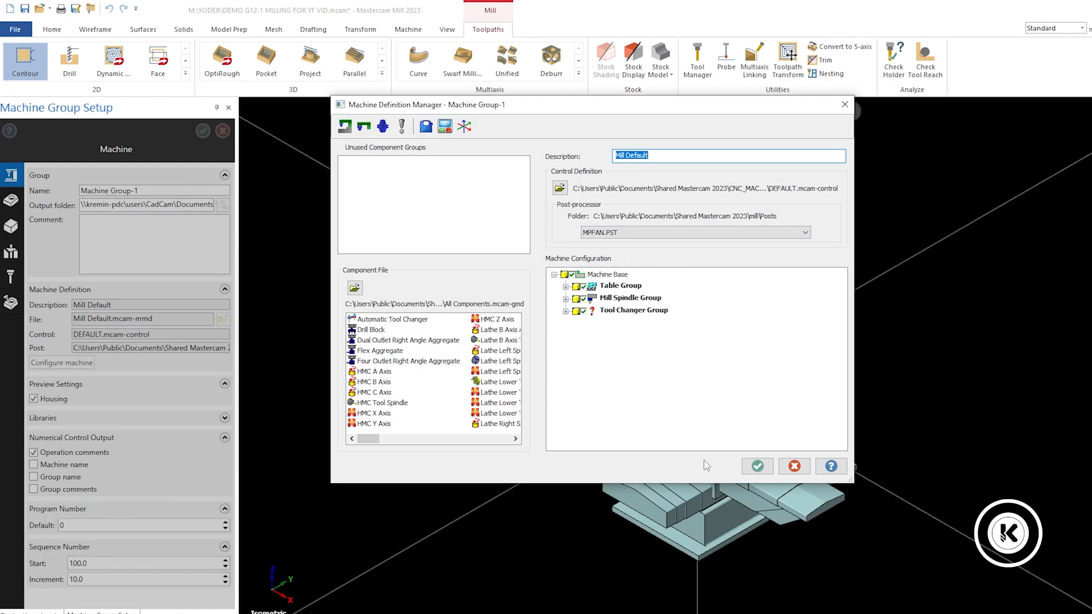
left_click(755, 466)
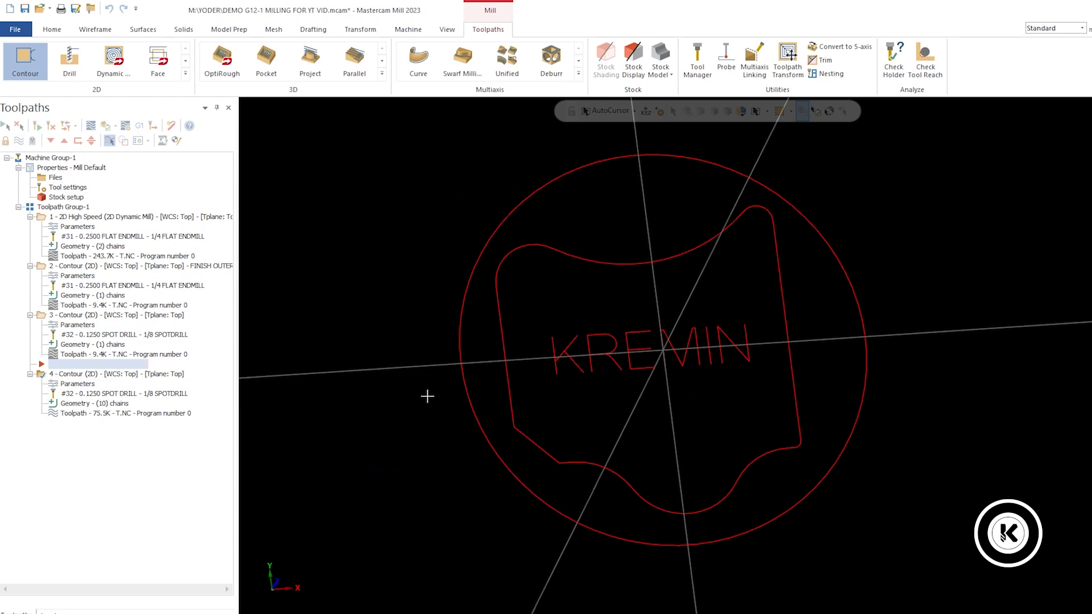
Step: View the part from Top, post the operations with MPFAN, and save as T.NC
right_click(426, 397)
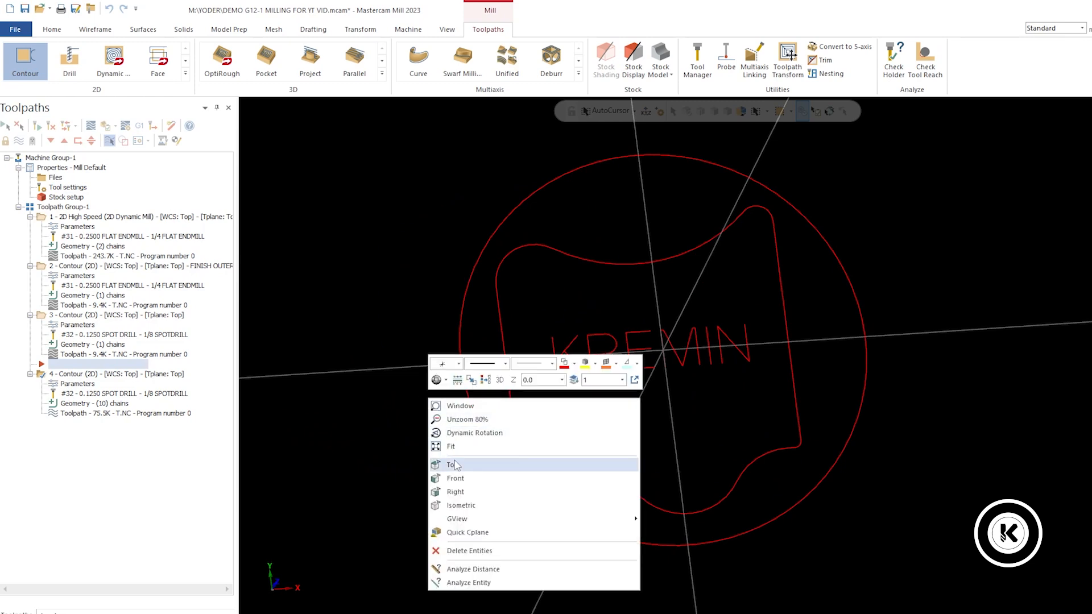
left_click(451, 465)
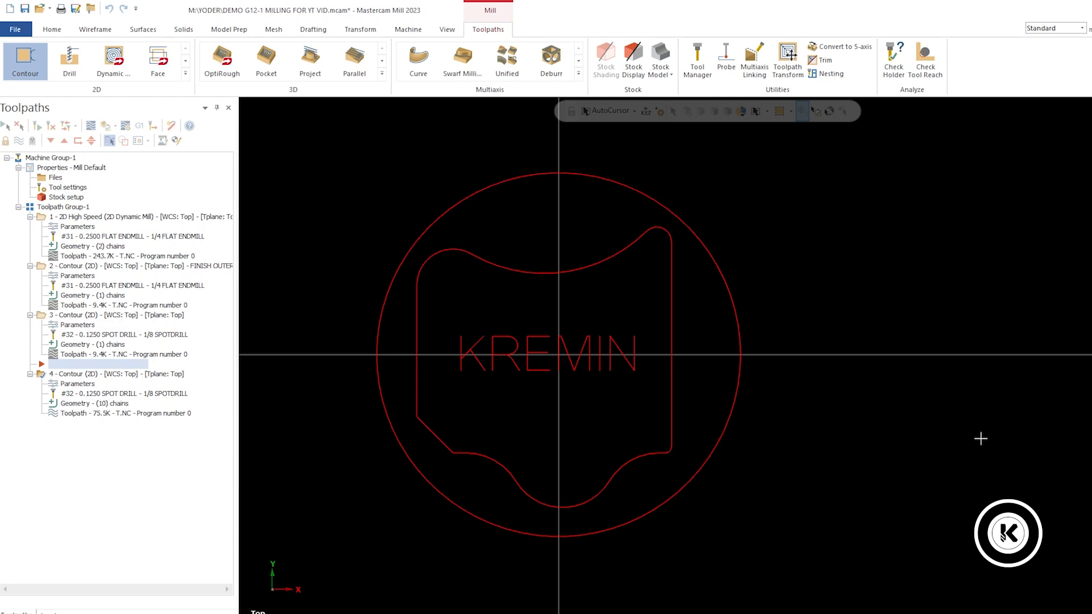
mouse_move(385, 351)
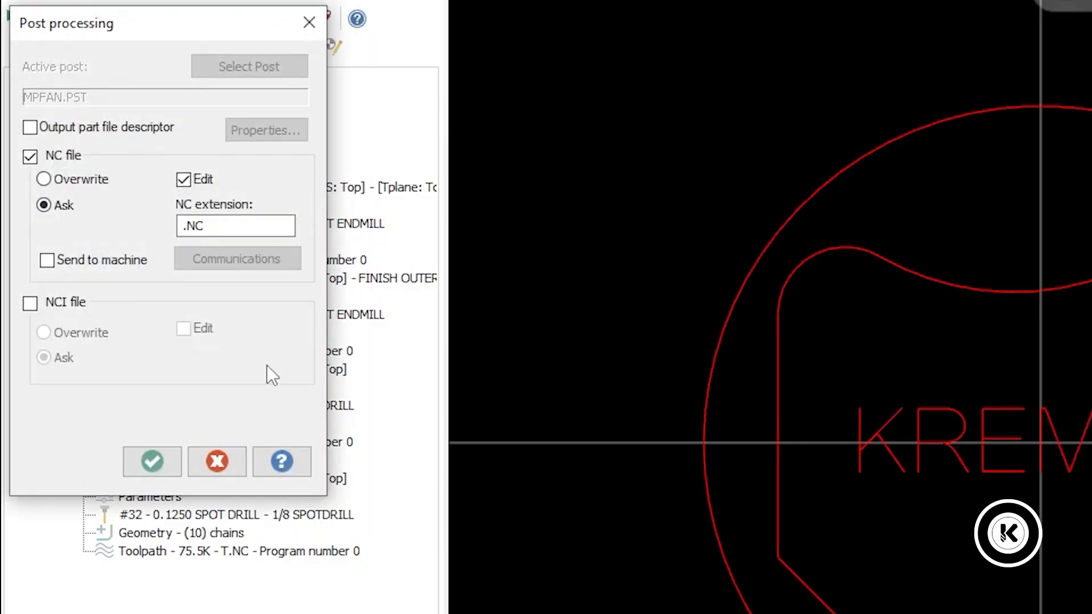
mouse_move(134, 415)
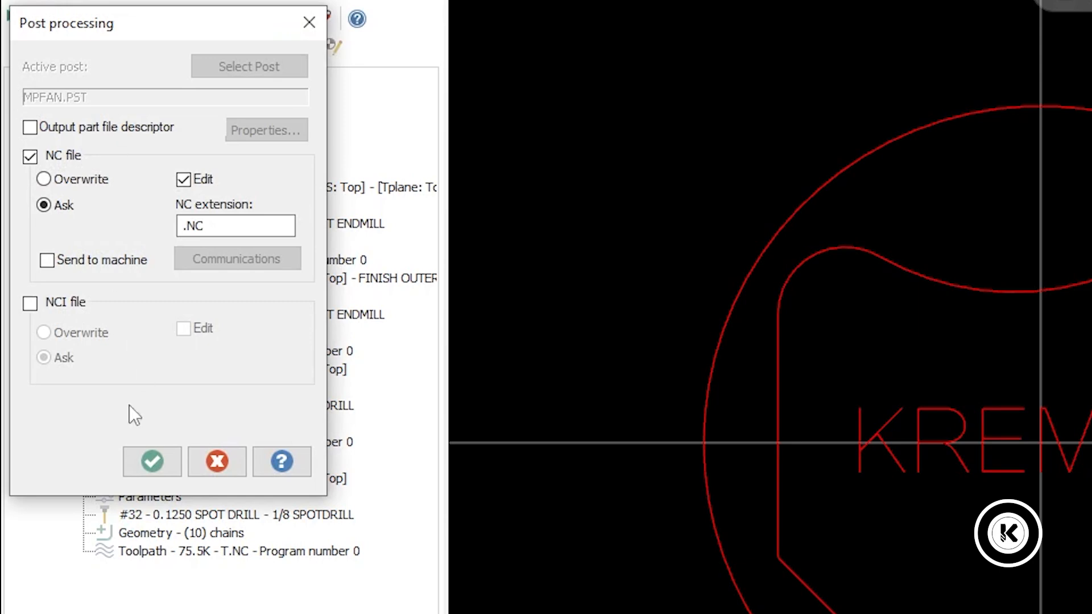
left_click(151, 461)
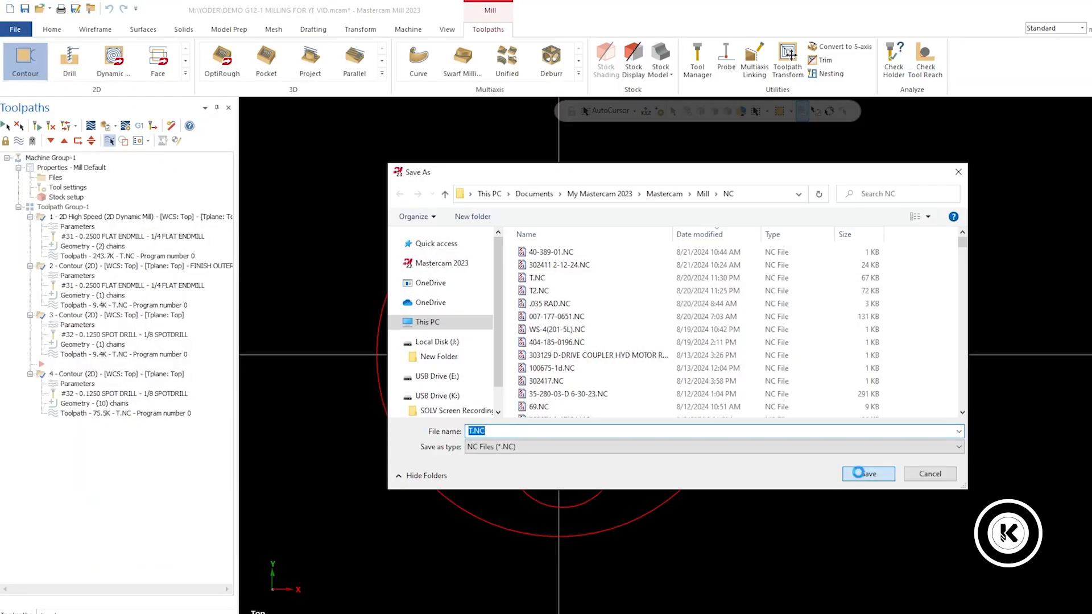
left_click(868, 474)
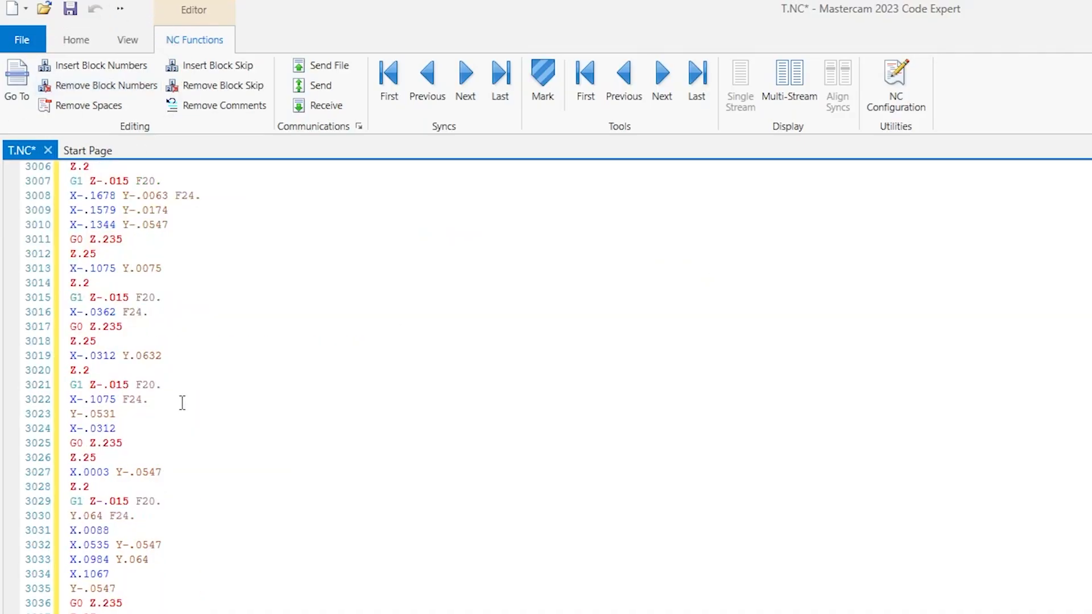
Step: Delete the T31 M6 line and remove G90 G54, A0. and S6000 M3 from the first move
scroll("up", 3)
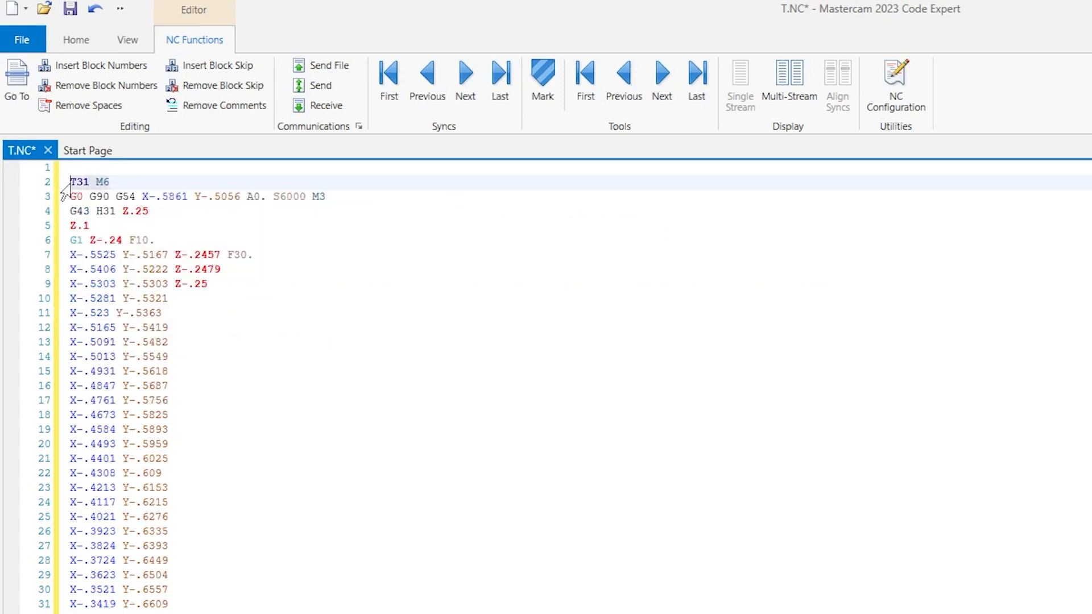
key("Delete")
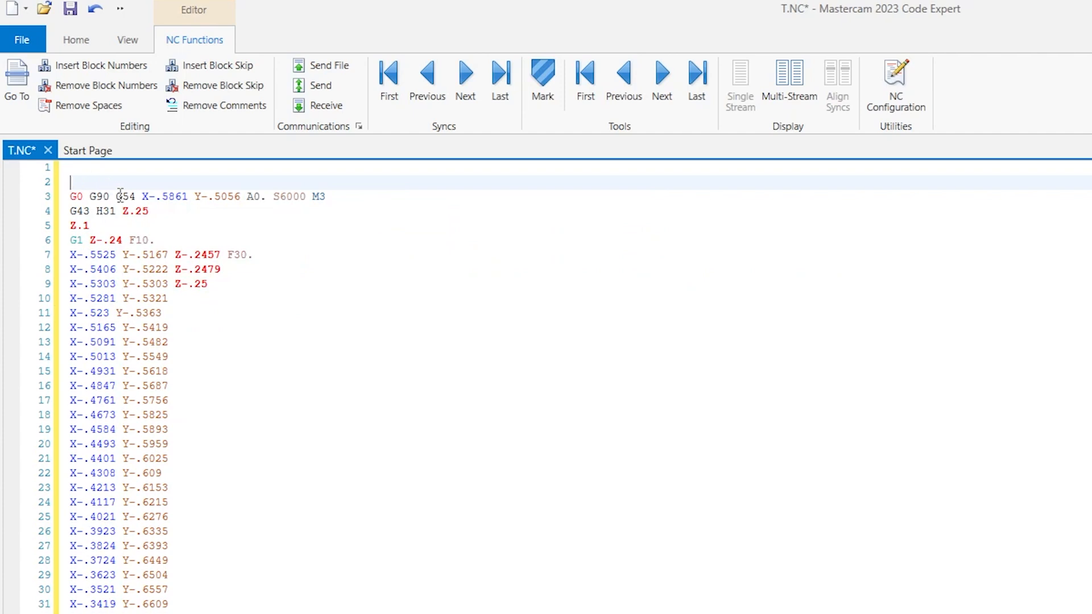
left_click(137, 196)
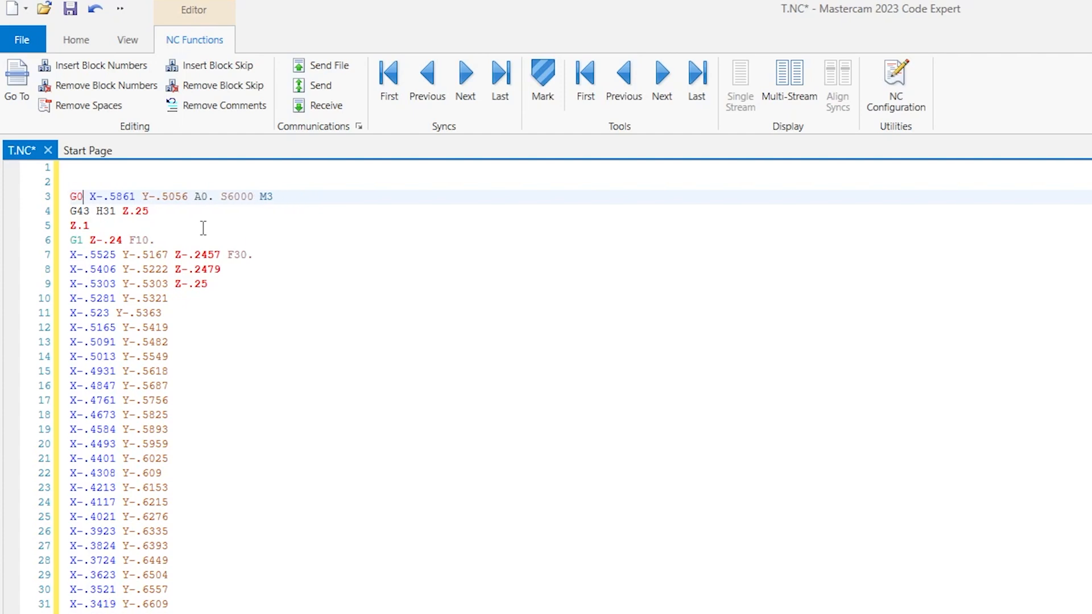
left_click(322, 196)
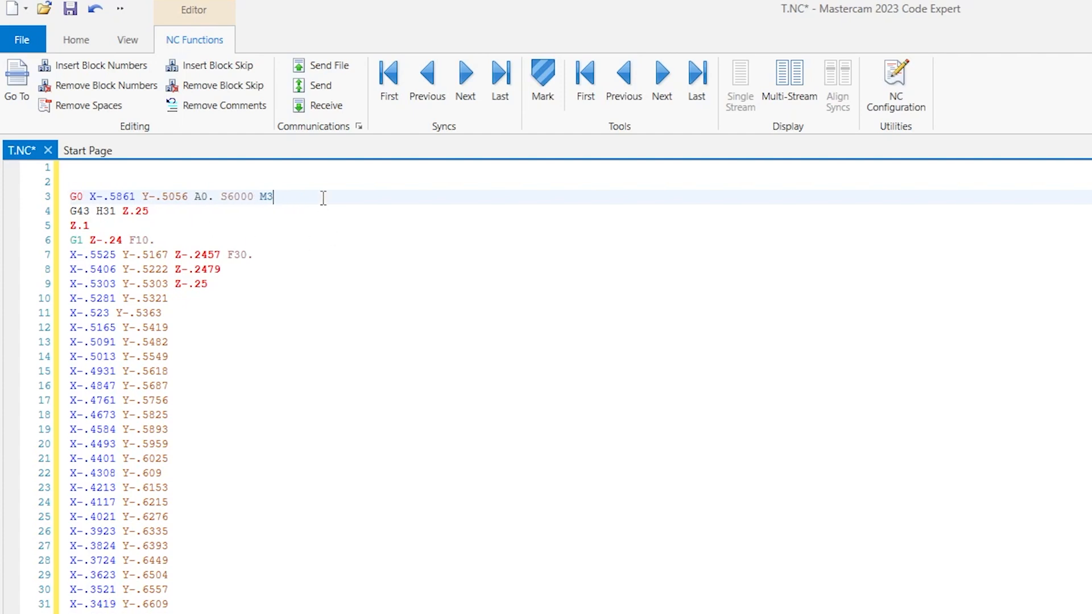
key("BackSpace")
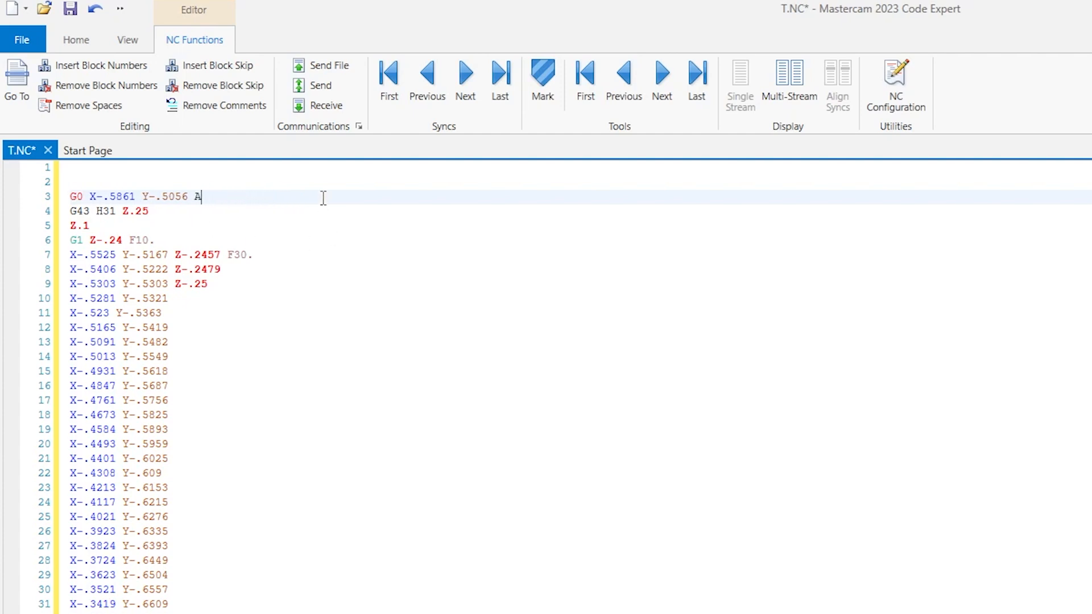
key("Backspace")
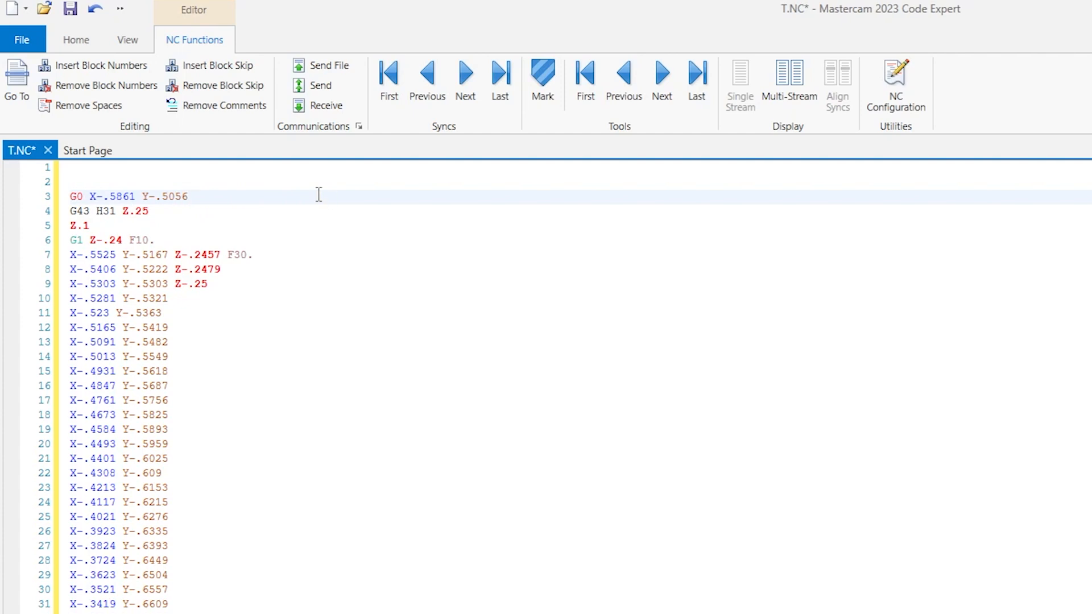
left_click(131, 211)
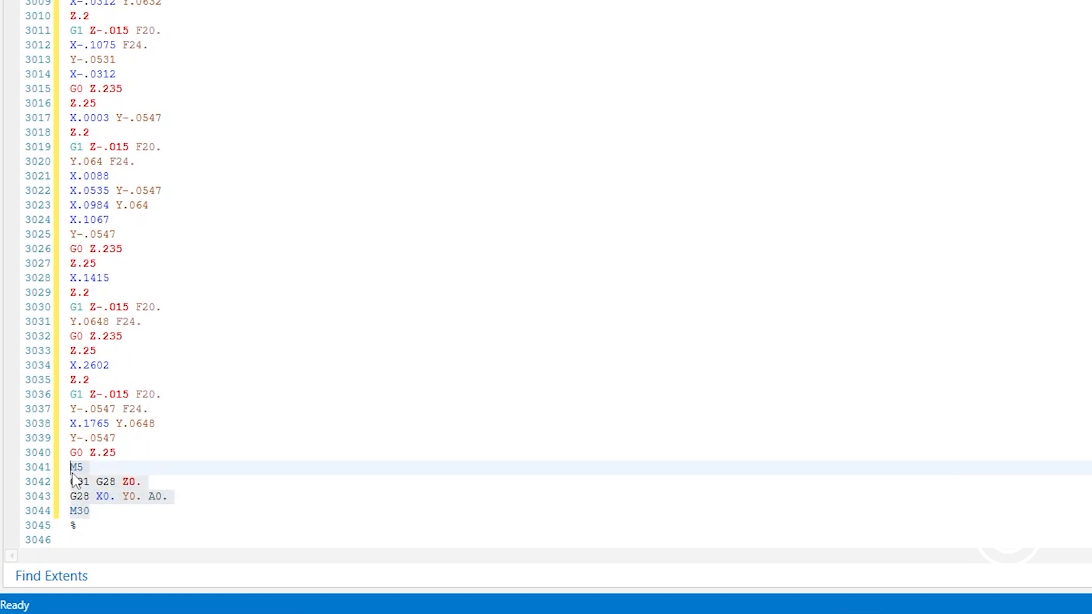
Step: Scroll up to the T32 M6 tool-change block and start editing it
scroll("up", 3)
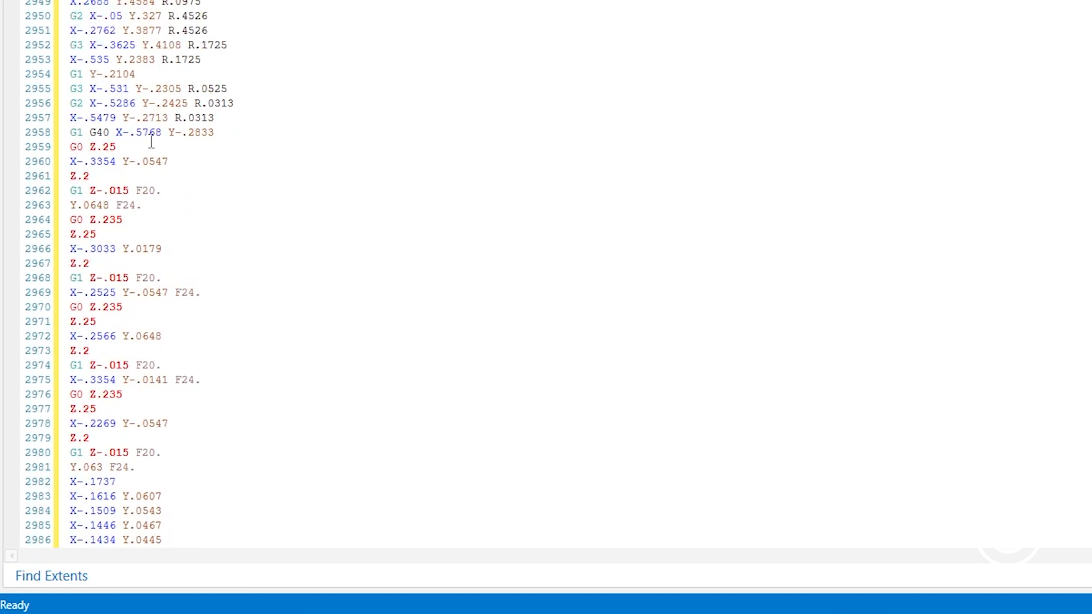
scroll("up", 3)
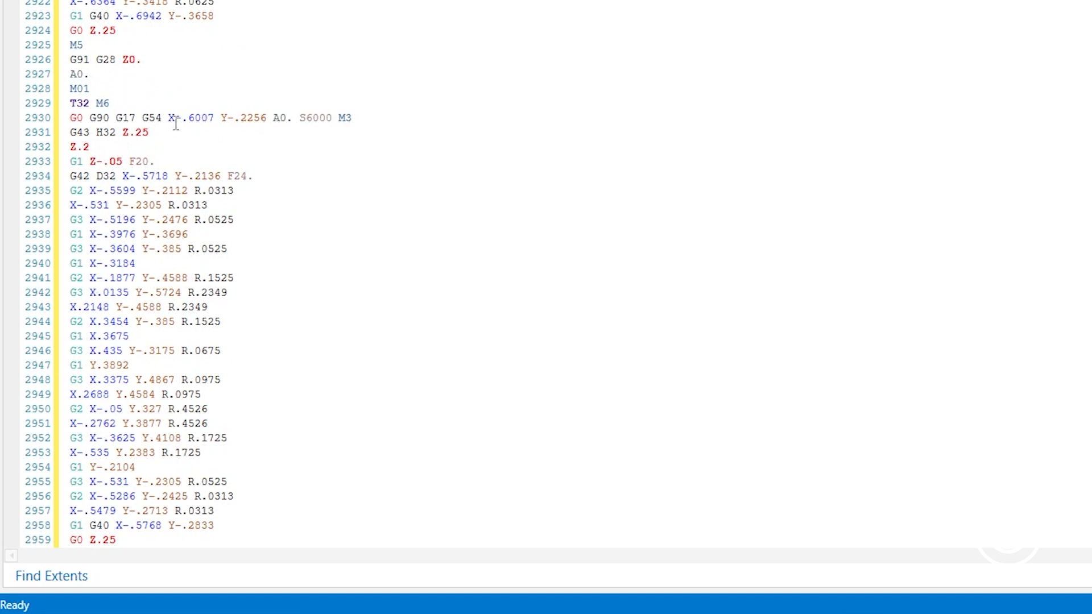
left_click(90, 118)
type("()")
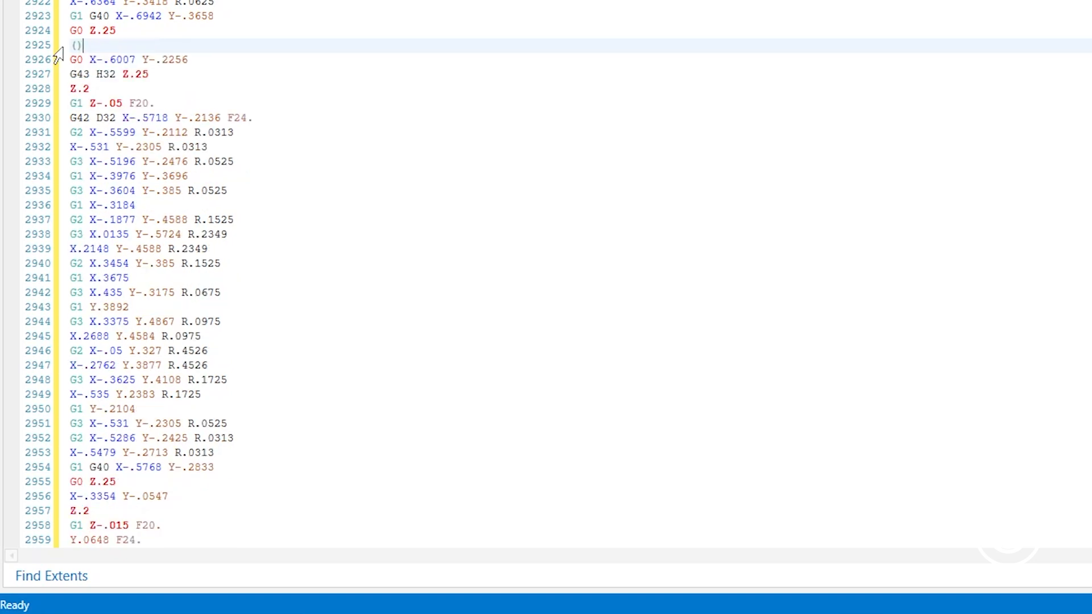
mouse_move(108, 79)
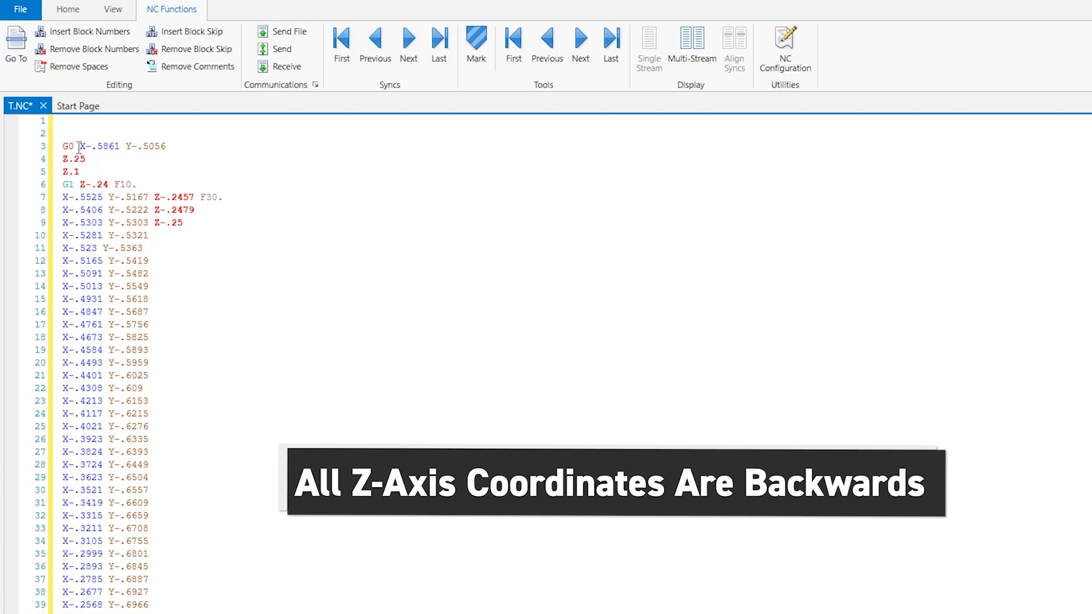
left_click(109, 183)
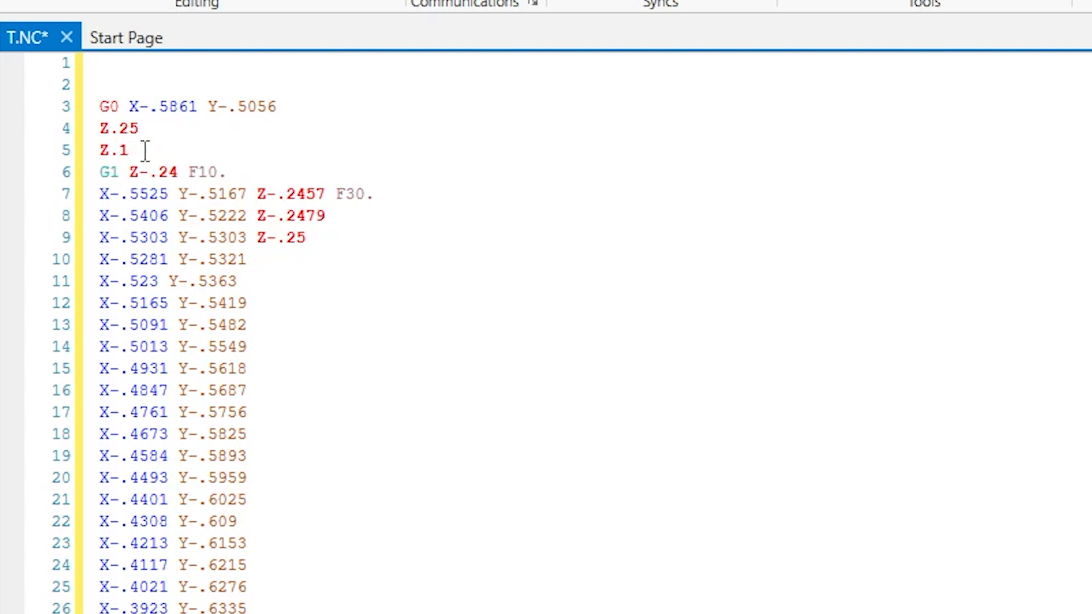
mouse_move(189, 161)
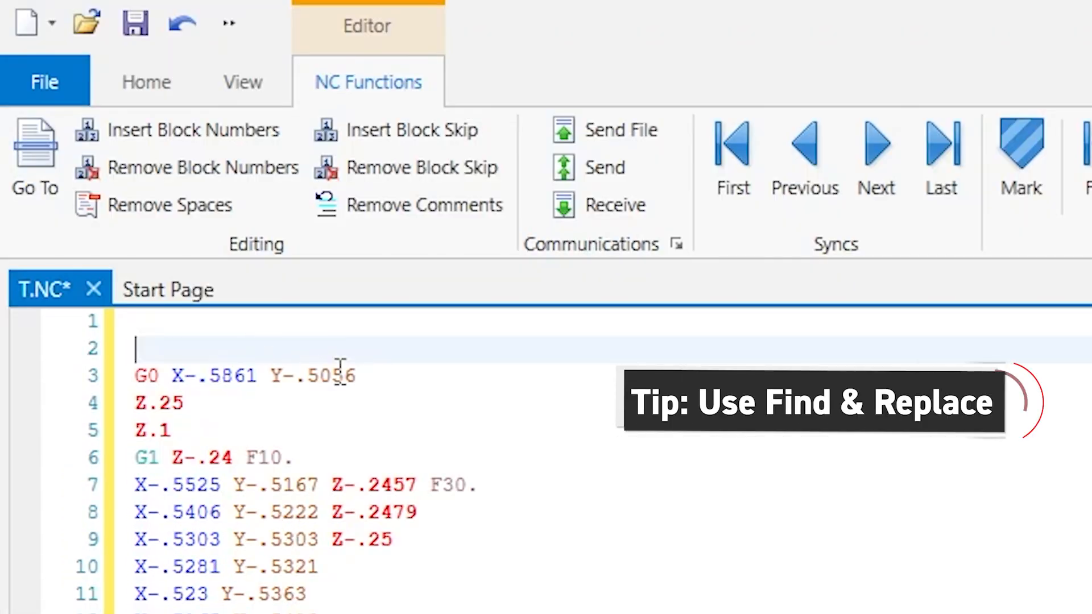
mouse_move(183, 130)
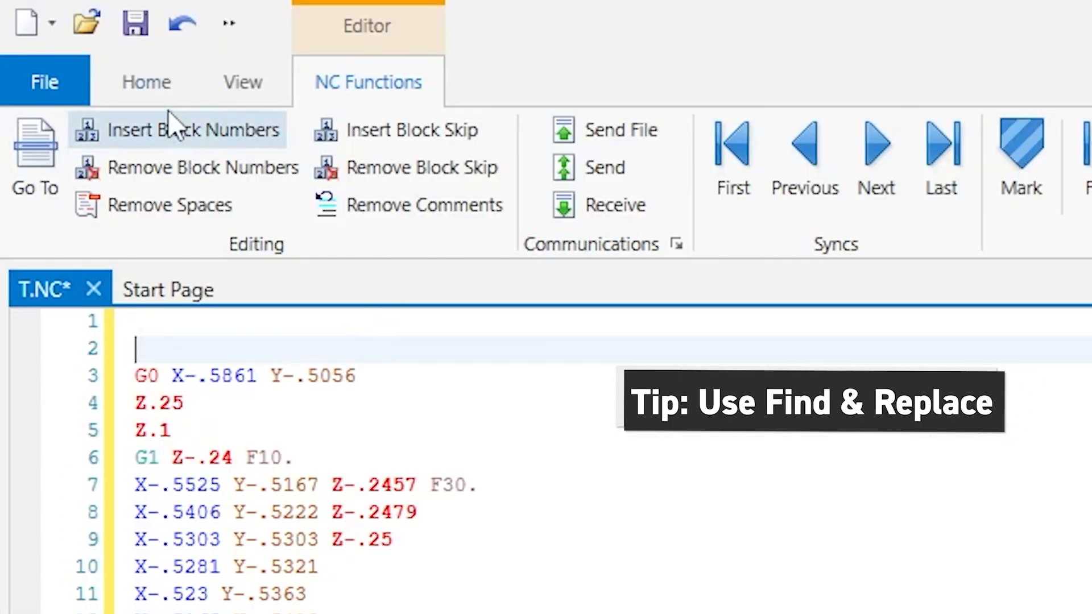
Step: Use Find/Replace to change every Z to Z- (254 occurrences)
left_click(146, 82)
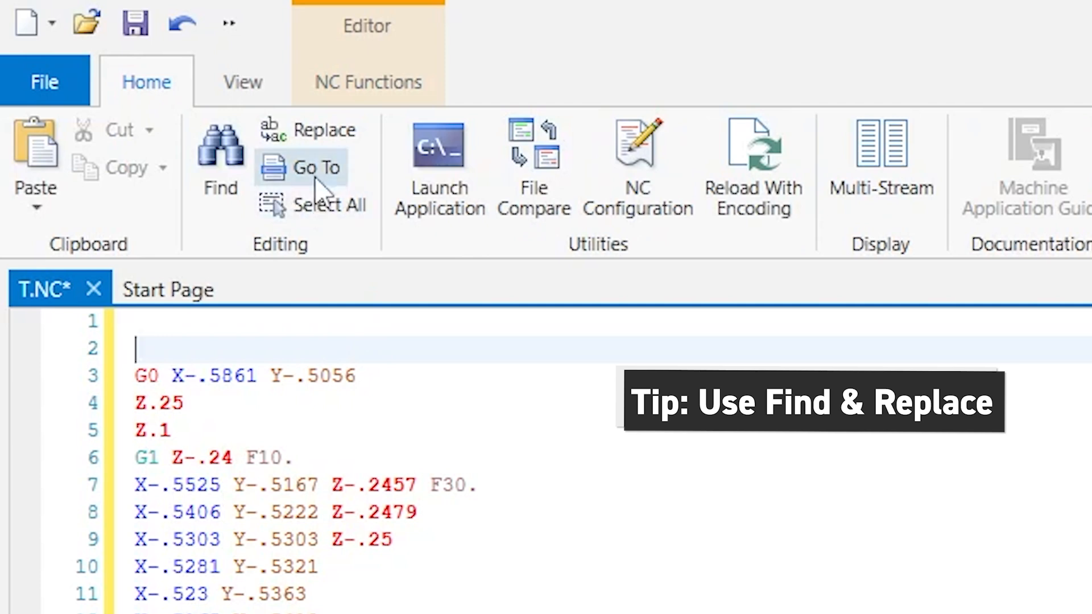
mouse_move(438, 409)
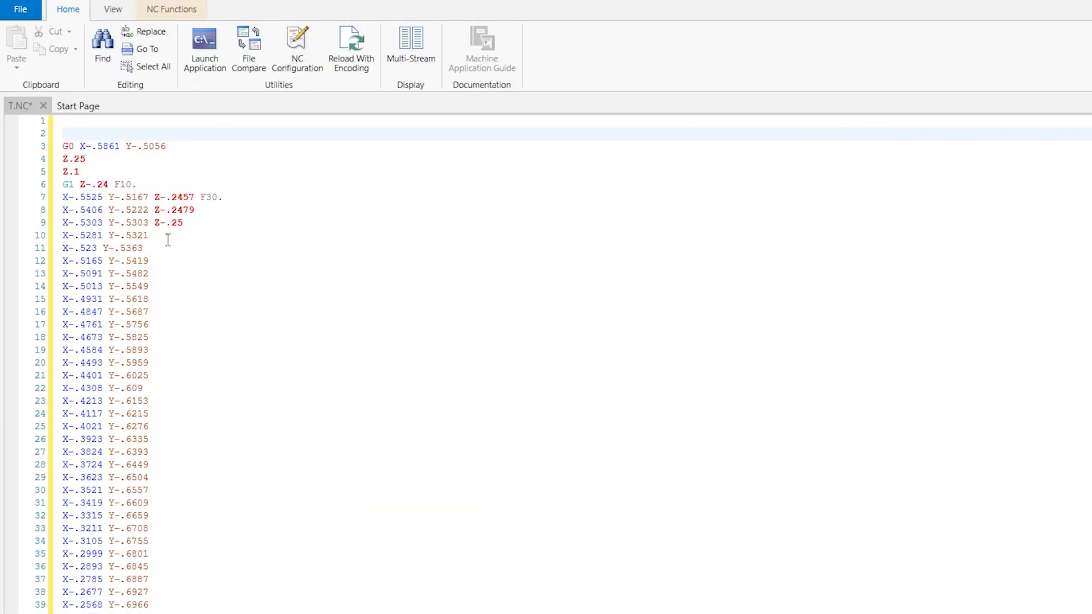
mouse_move(224, 261)
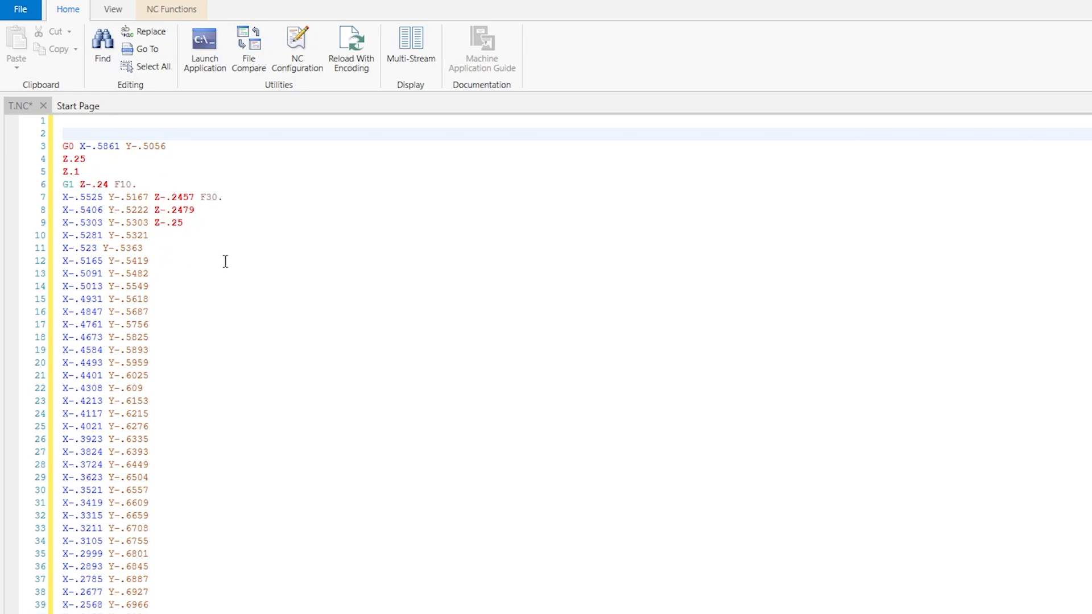
mouse_move(201, 271)
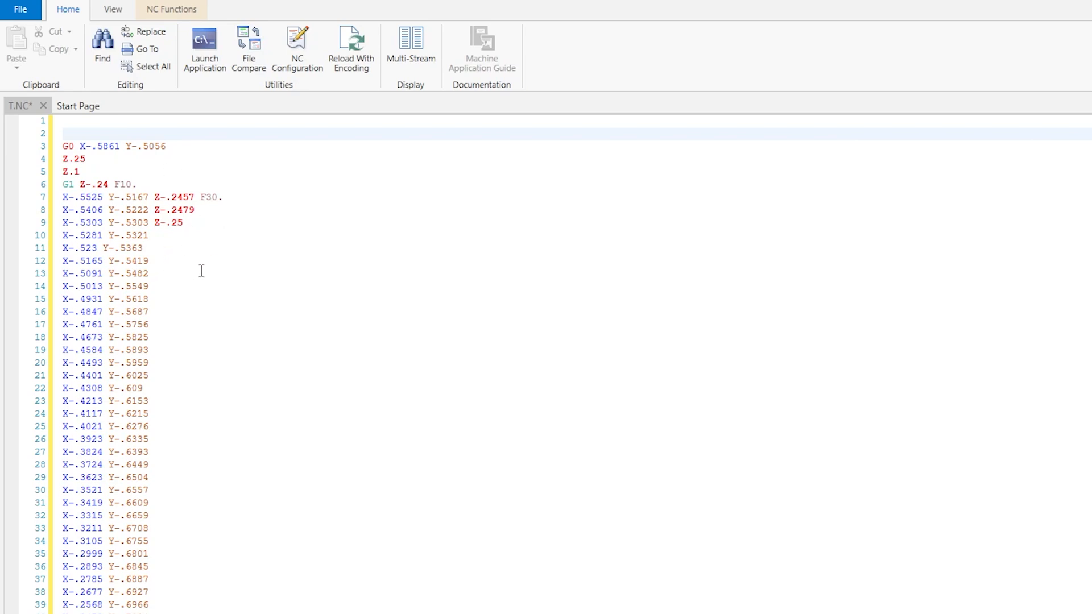
left_click(150, 32)
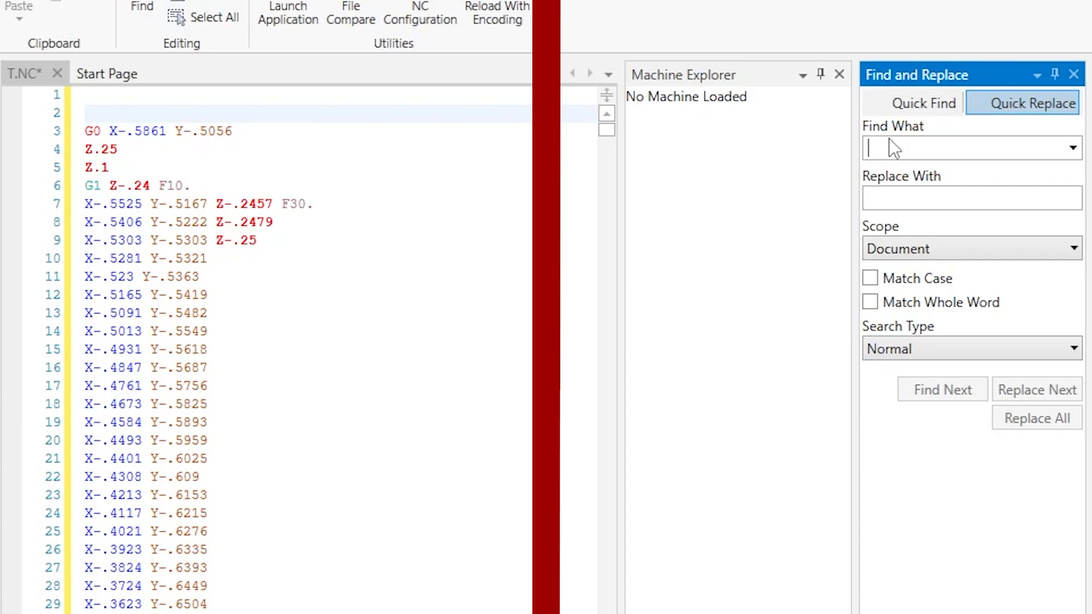
mouse_move(564, 133)
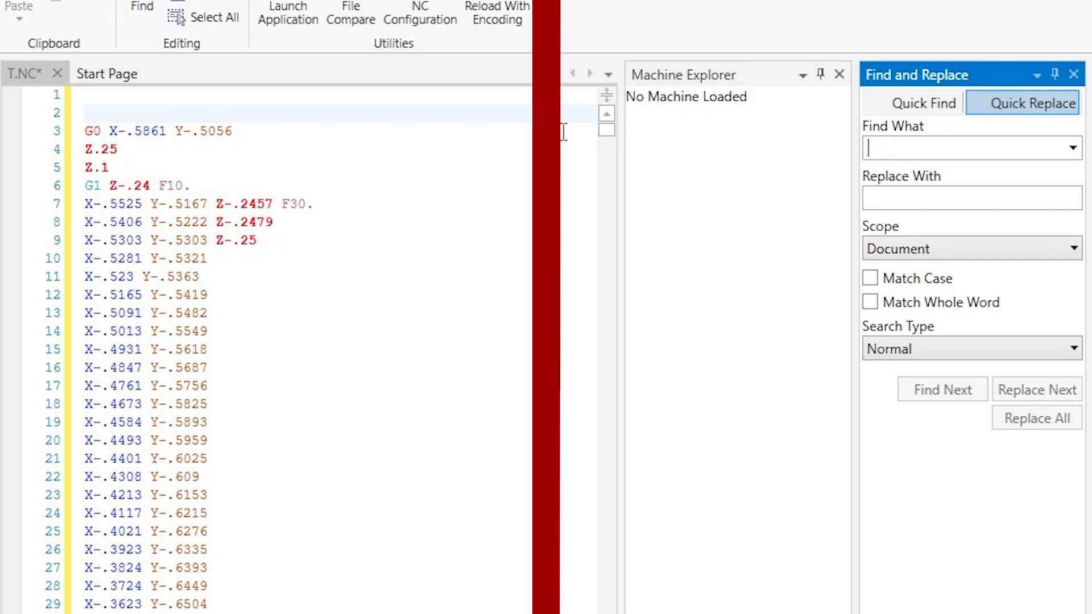
type("Z")
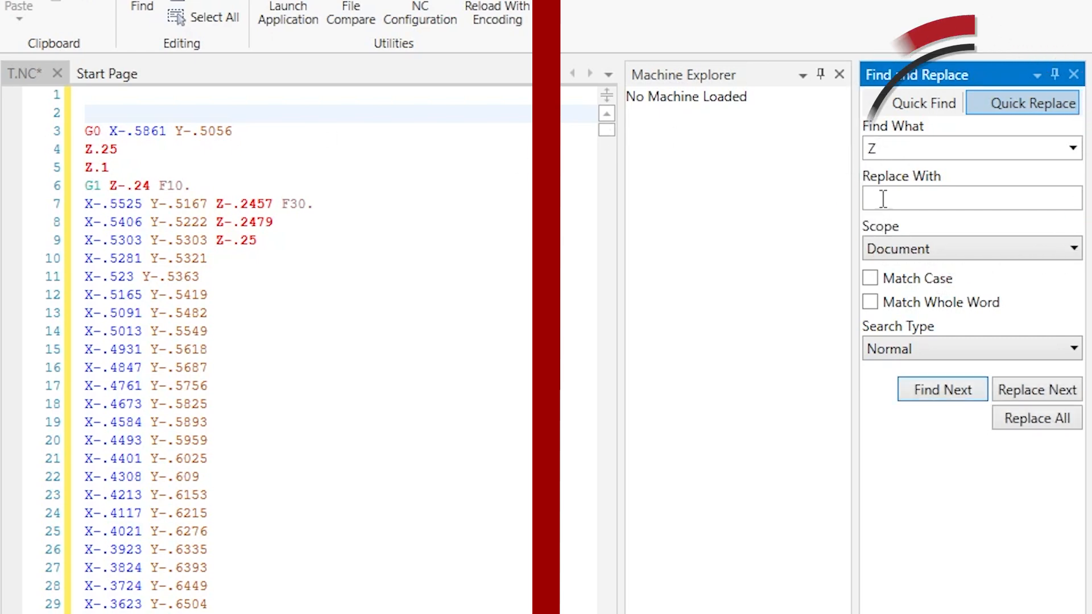
type("Z")
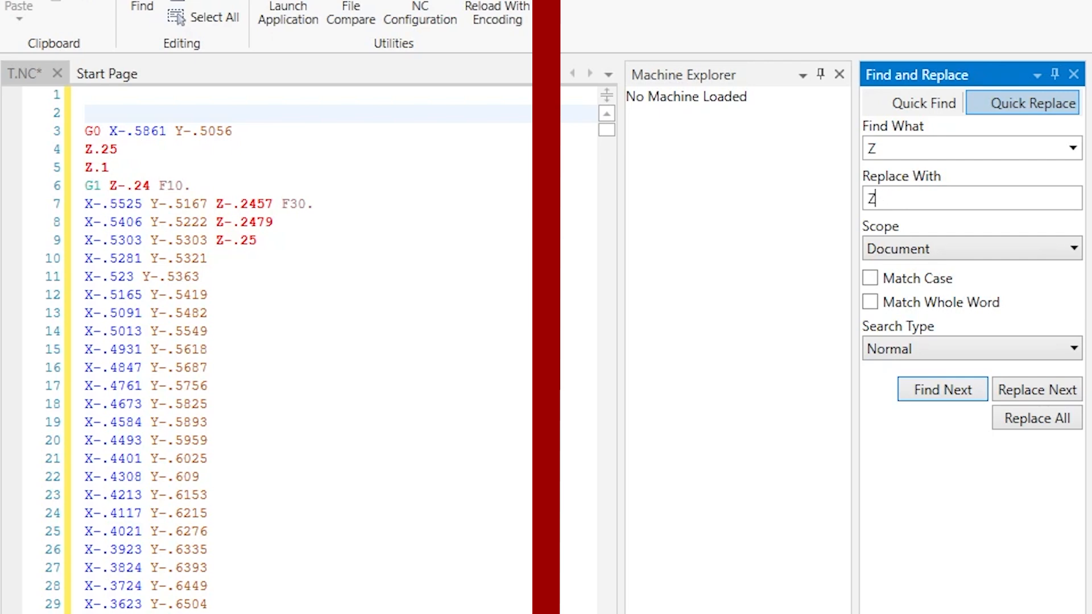
type("-")
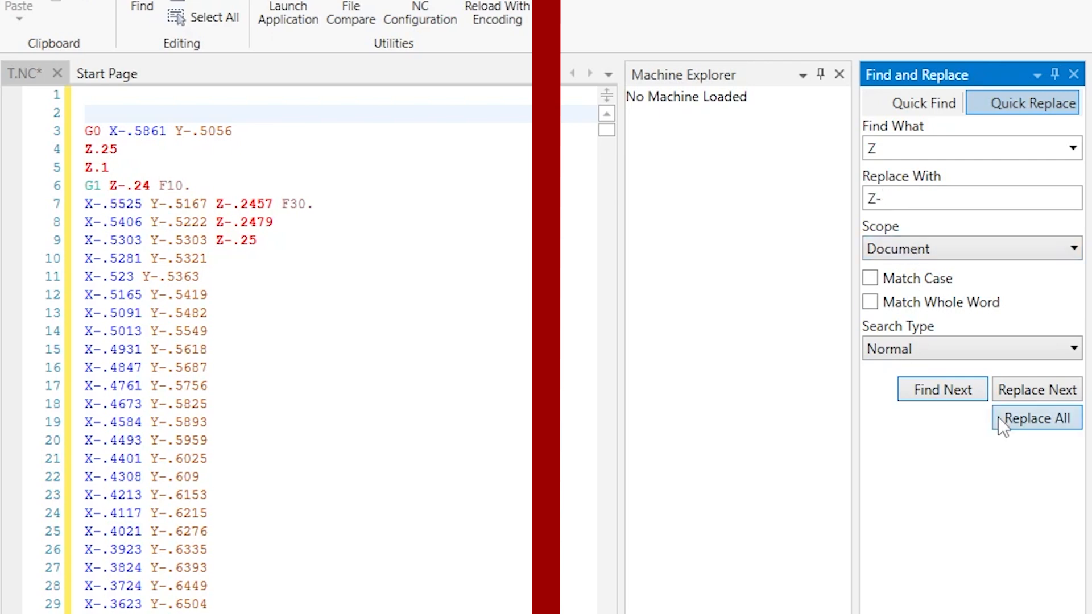
mouse_move(1062, 507)
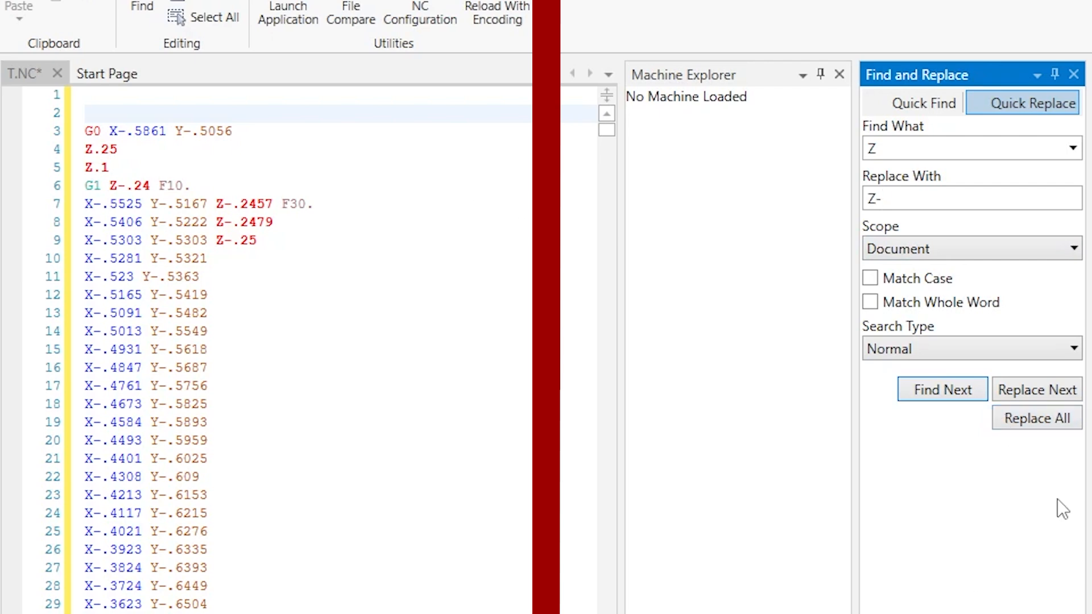
left_click(1036, 417)
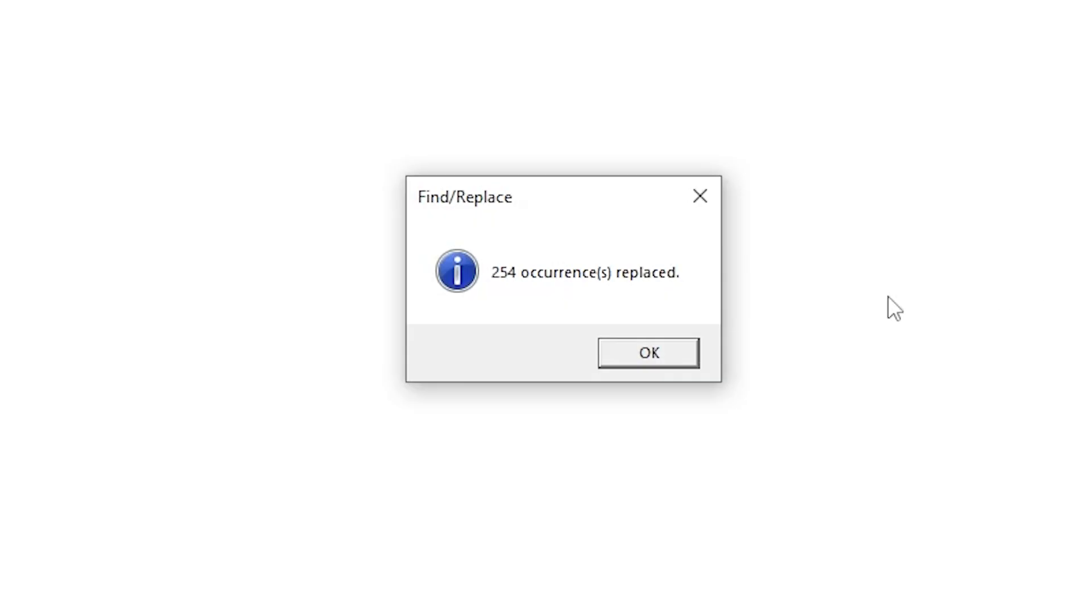
mouse_move(533, 344)
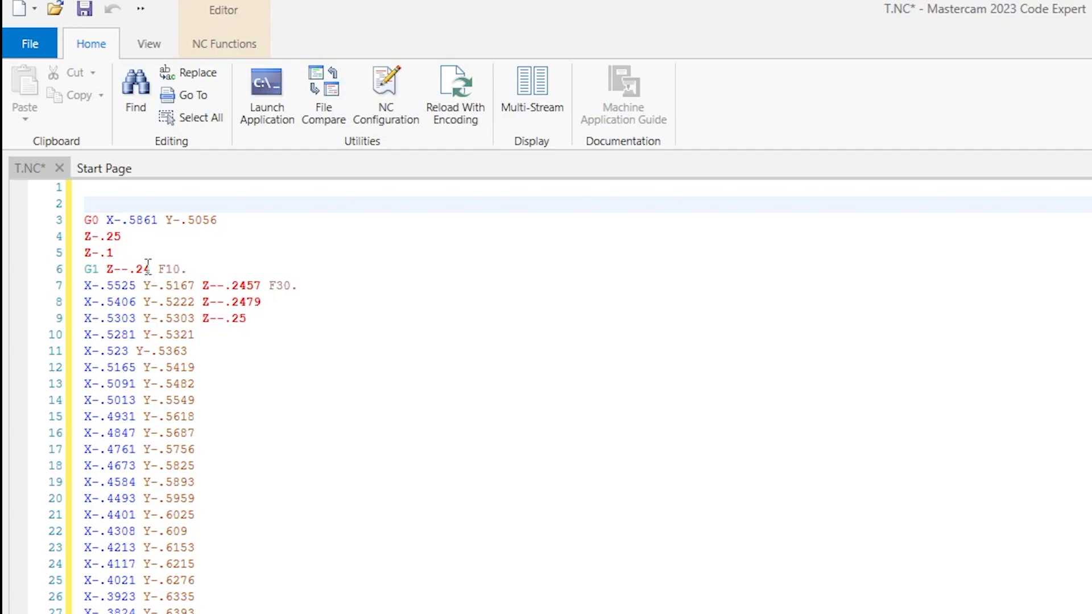
Step: Replace all Z-- with Z (217 occurrences) and dismiss the count message
left_click(199, 72)
type("Z-")
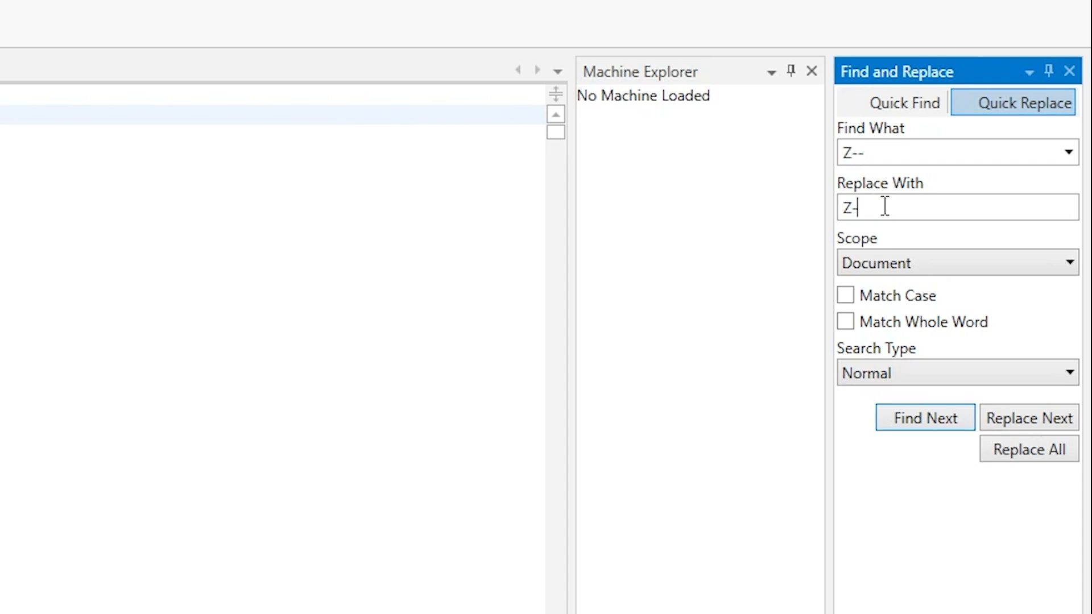
key("Backspace")
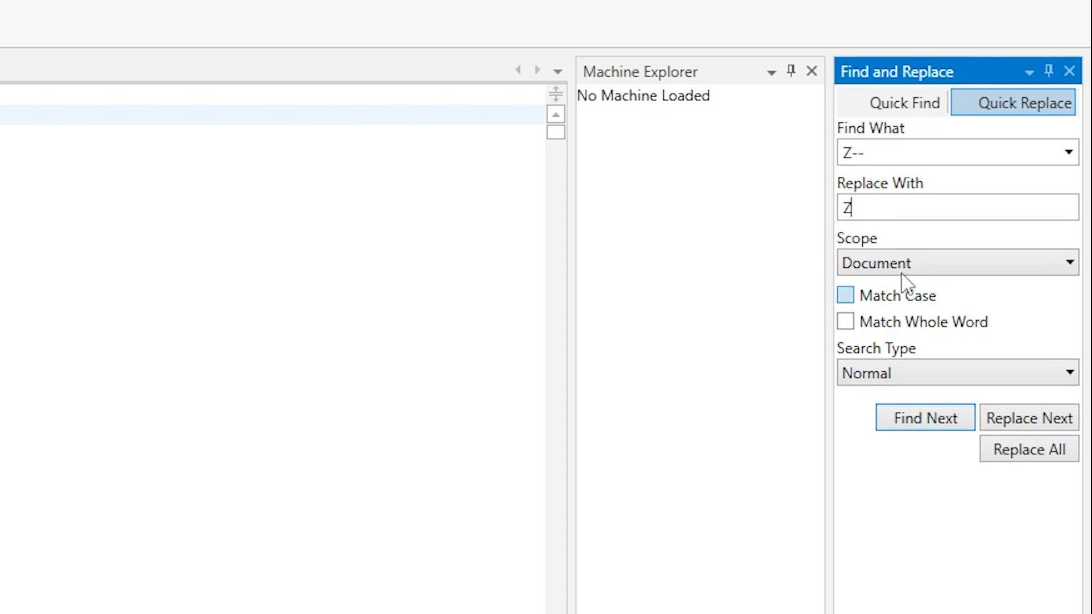
left_click(1029, 449)
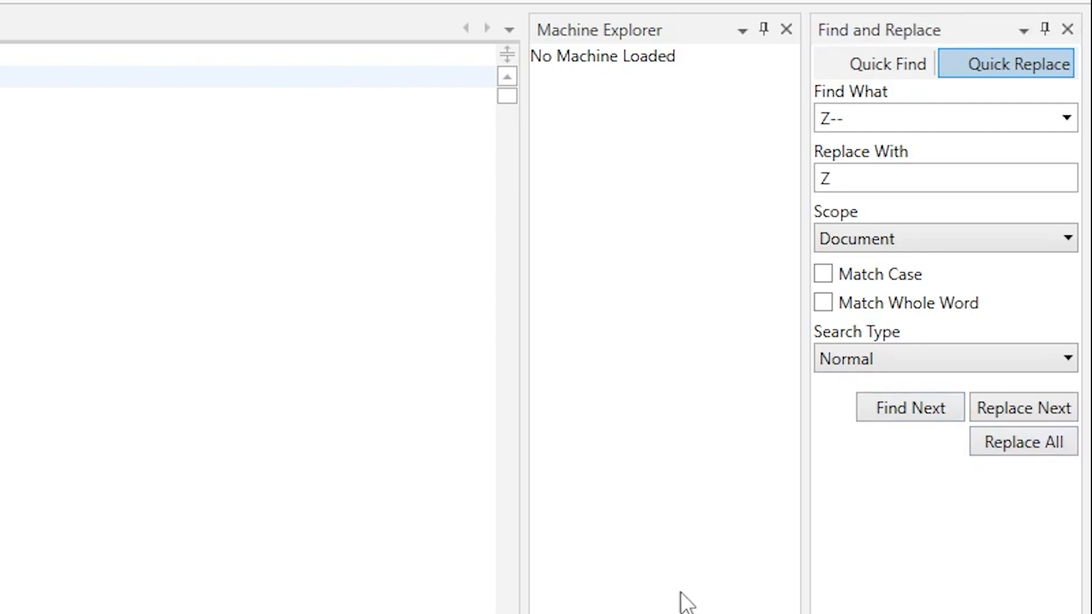
left_click(1022, 441)
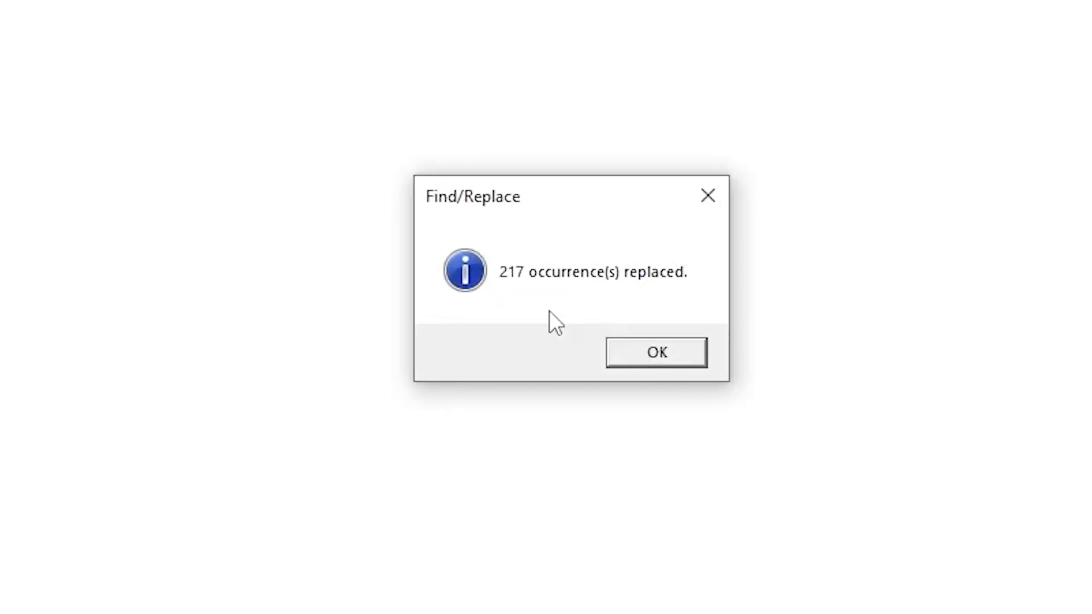
left_click(655, 351)
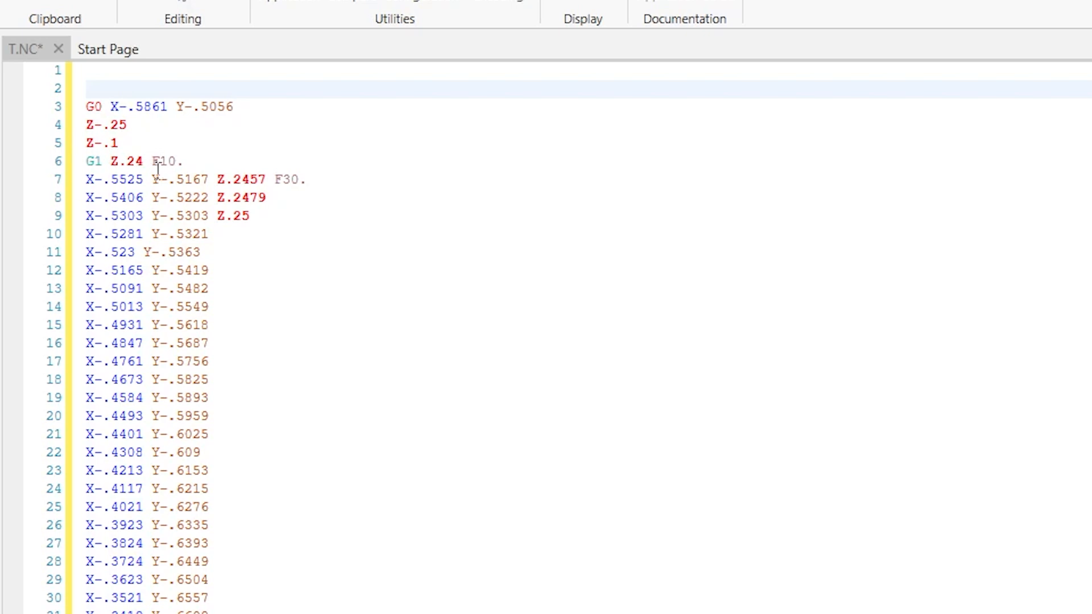
mouse_move(128, 132)
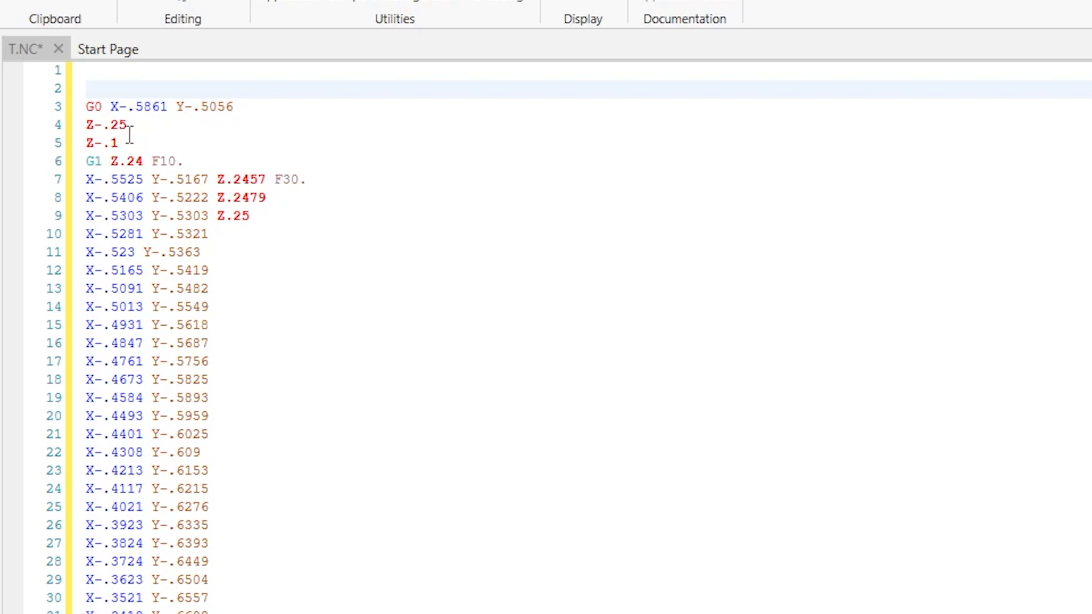
left_click(269, 197)
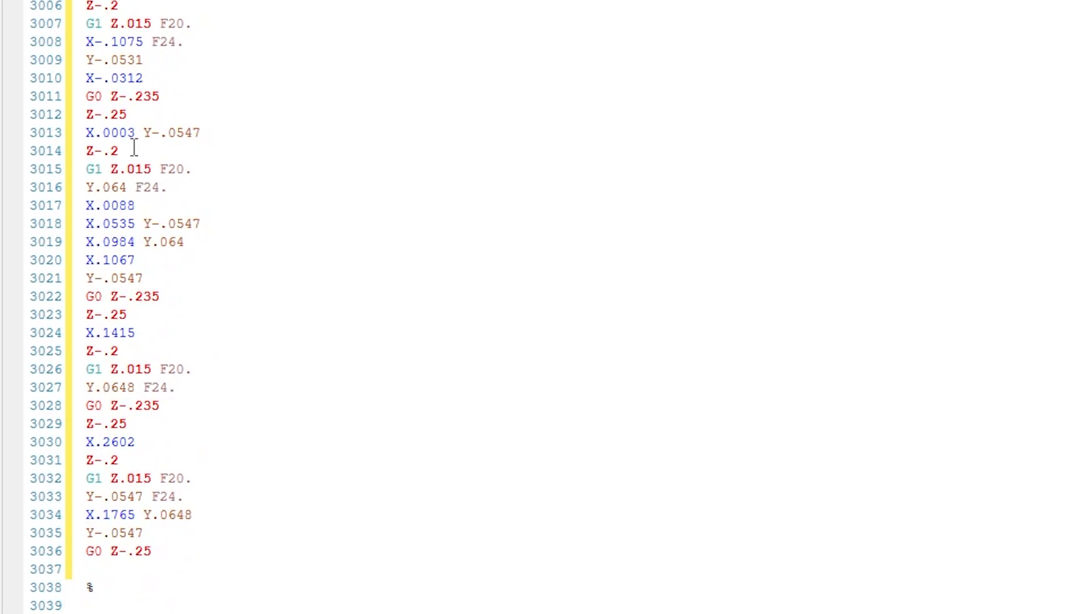
mouse_move(116, 152)
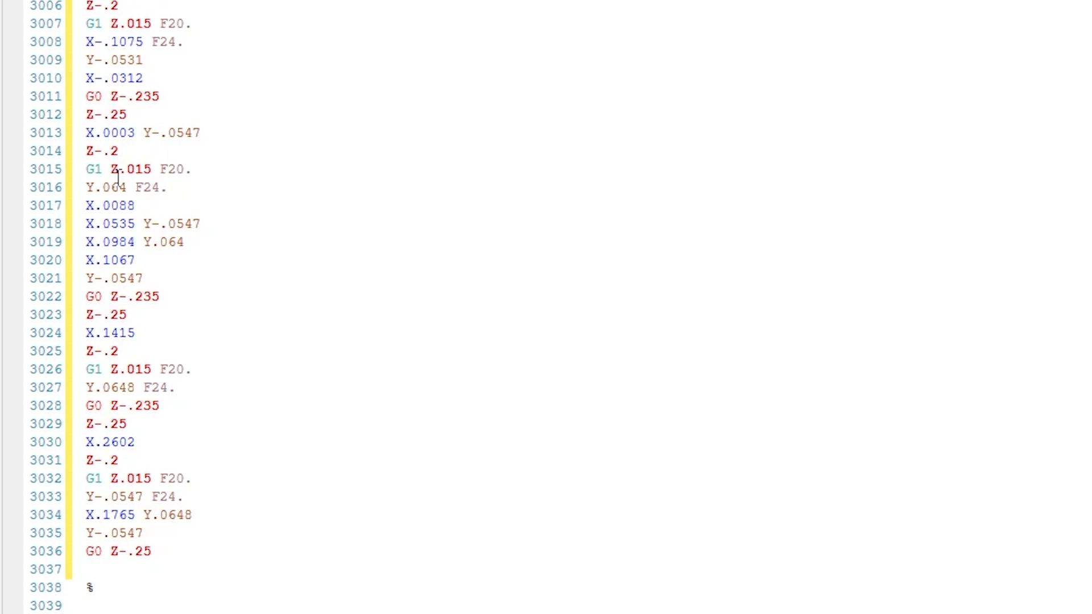
mouse_move(158, 210)
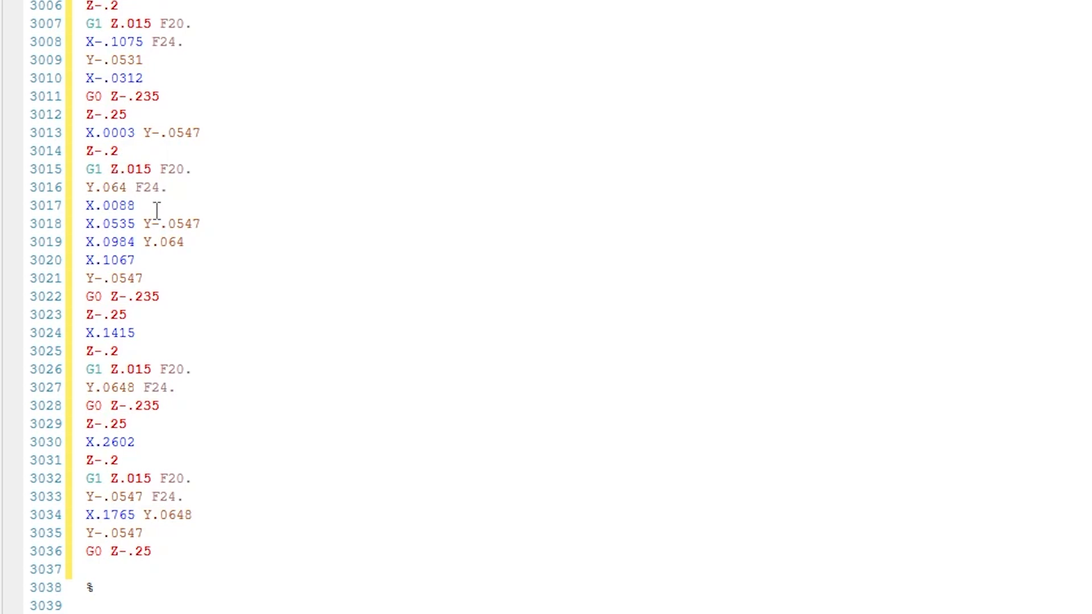
mouse_move(193, 318)
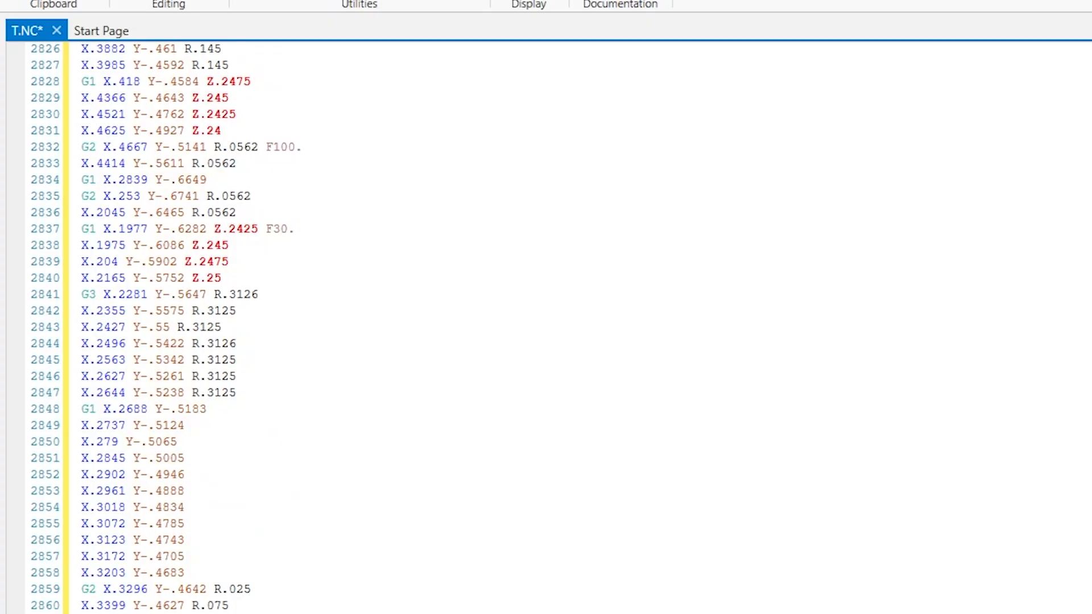
Step: Select the tool 31 code from line 3 through G0 Z-.25 and copy it
key("ctrl+Home")
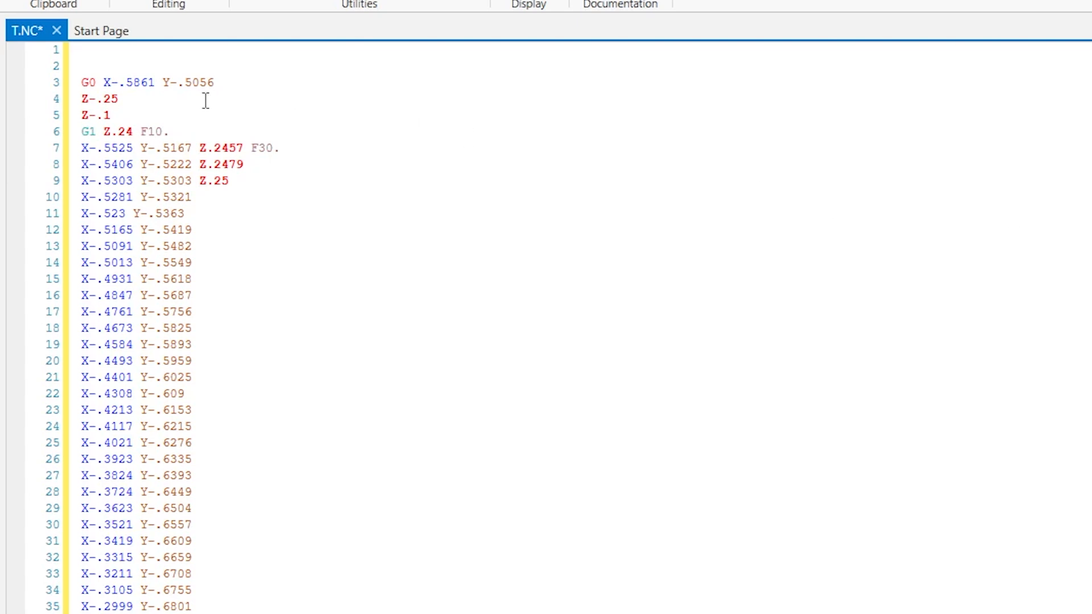
left_click(83, 82)
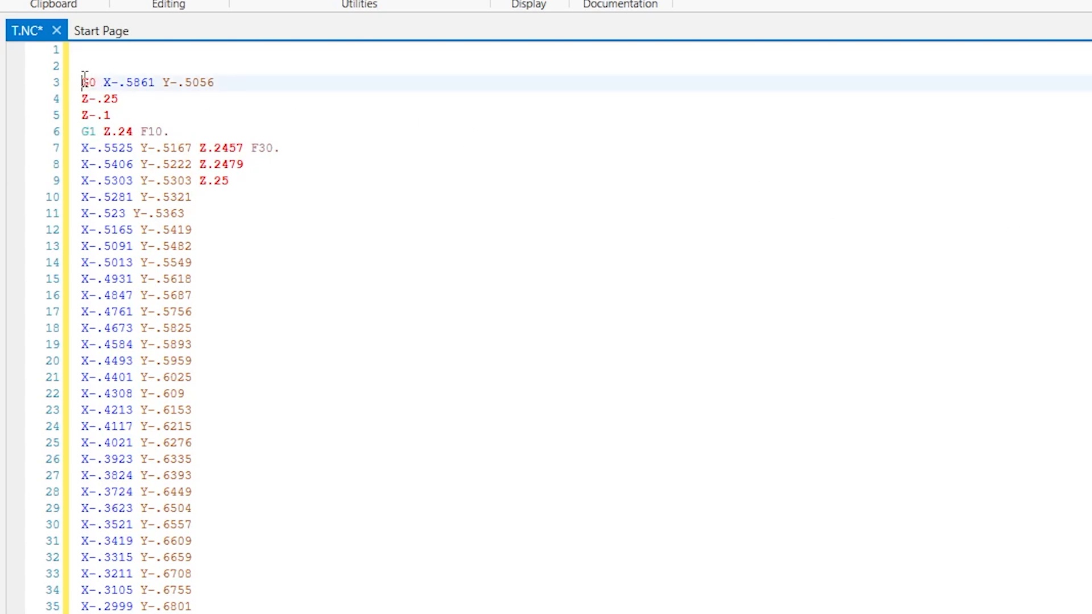
mouse_move(323, 266)
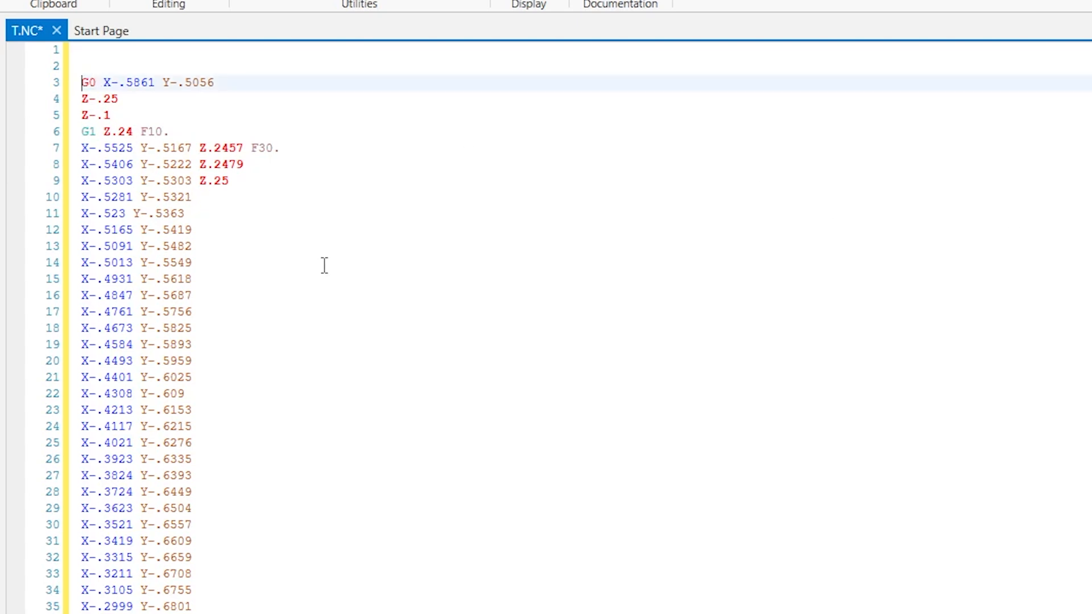
scroll("down", 3)
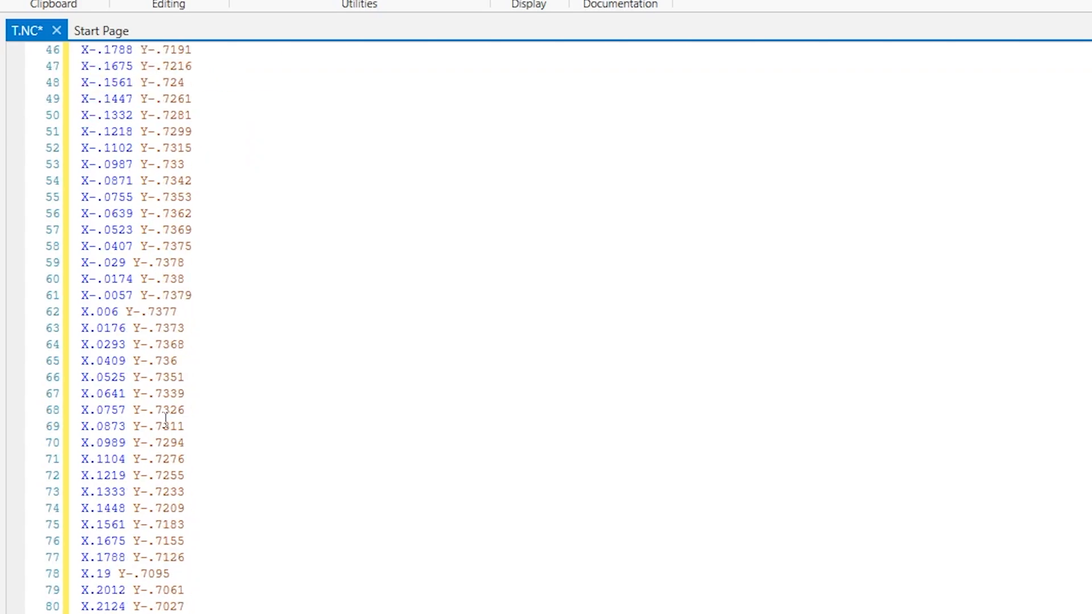
scroll("down", 3)
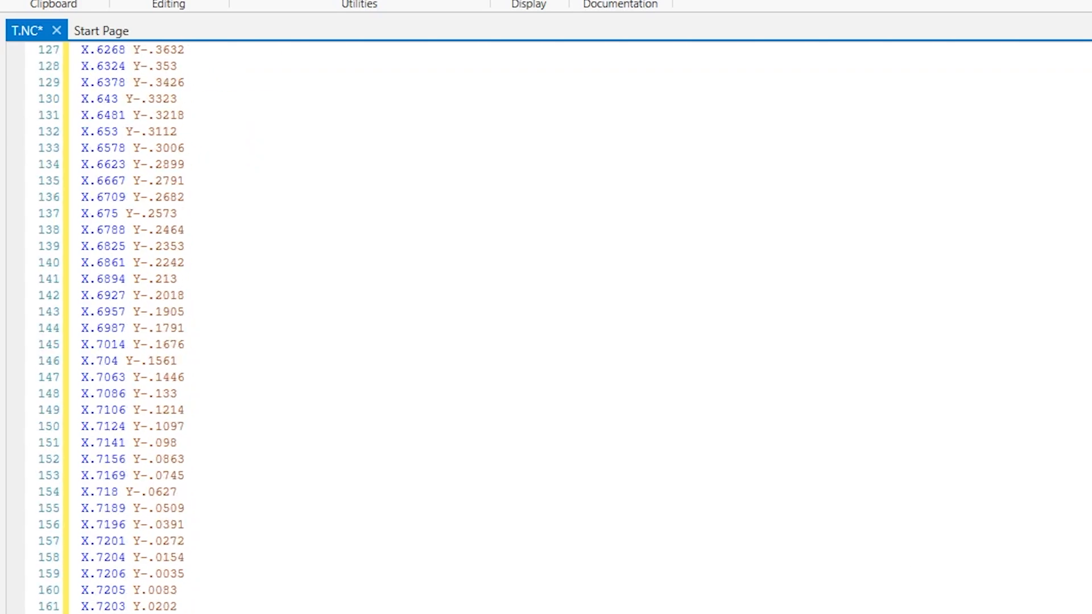
scroll("down", 3)
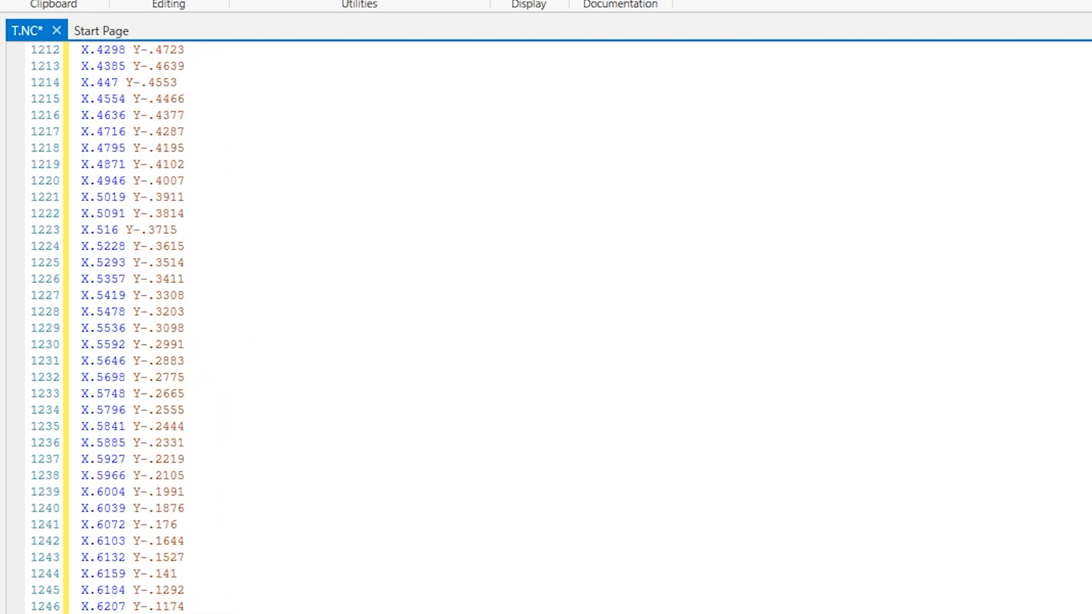
scroll("down", 3)
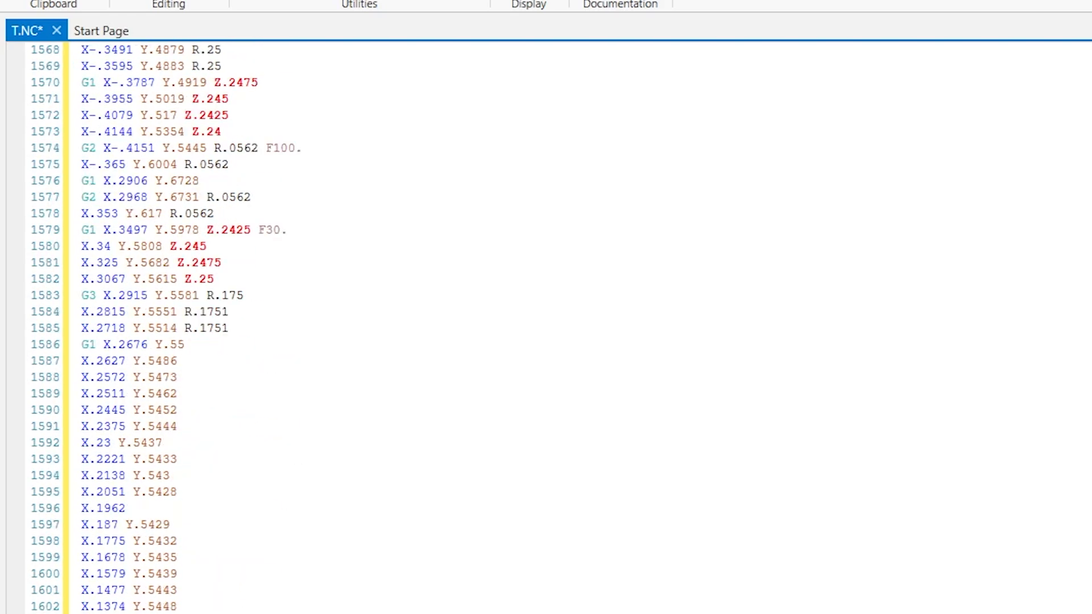
scroll("down", 3)
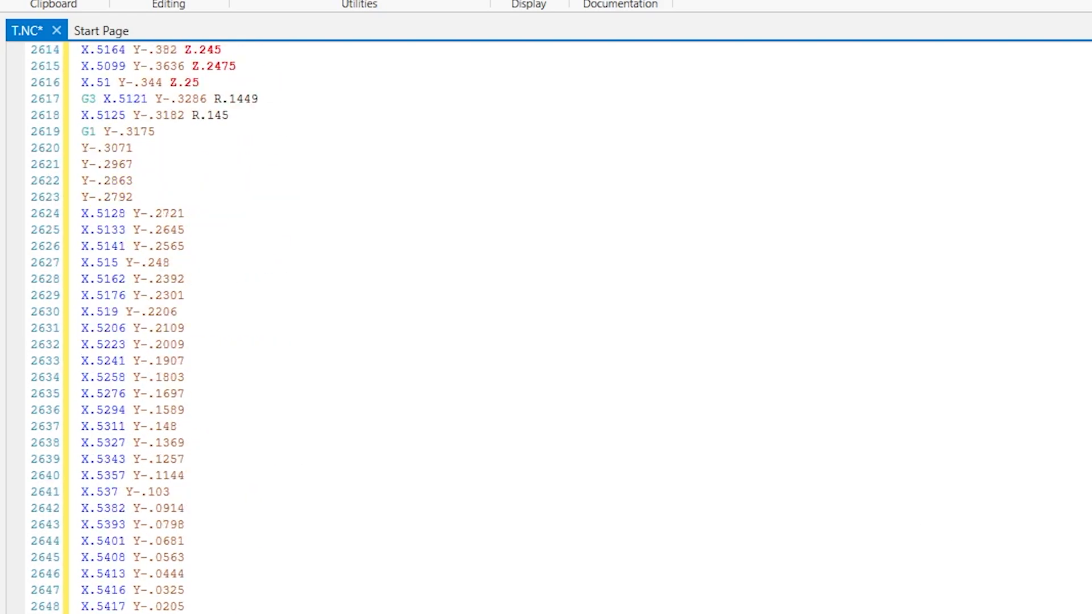
scroll("down", 3)
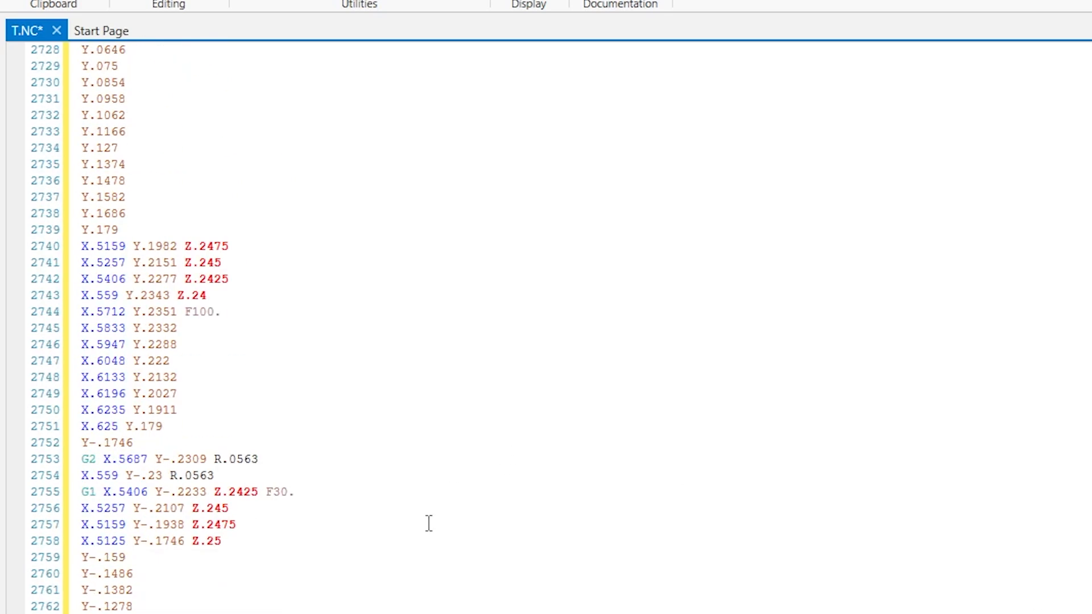
scroll("down", 3)
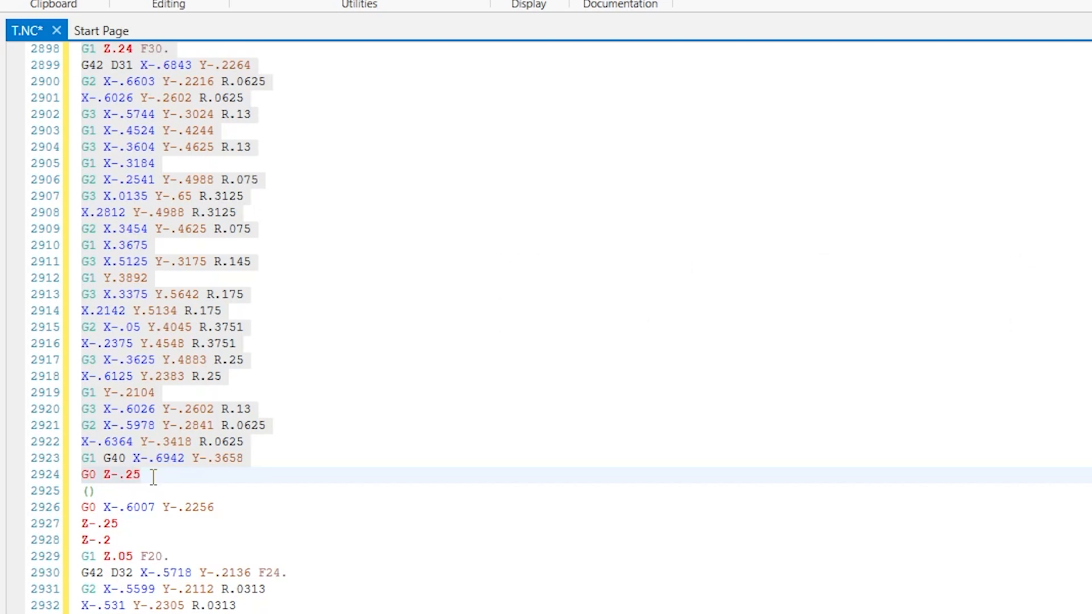
key("ctrl+c")
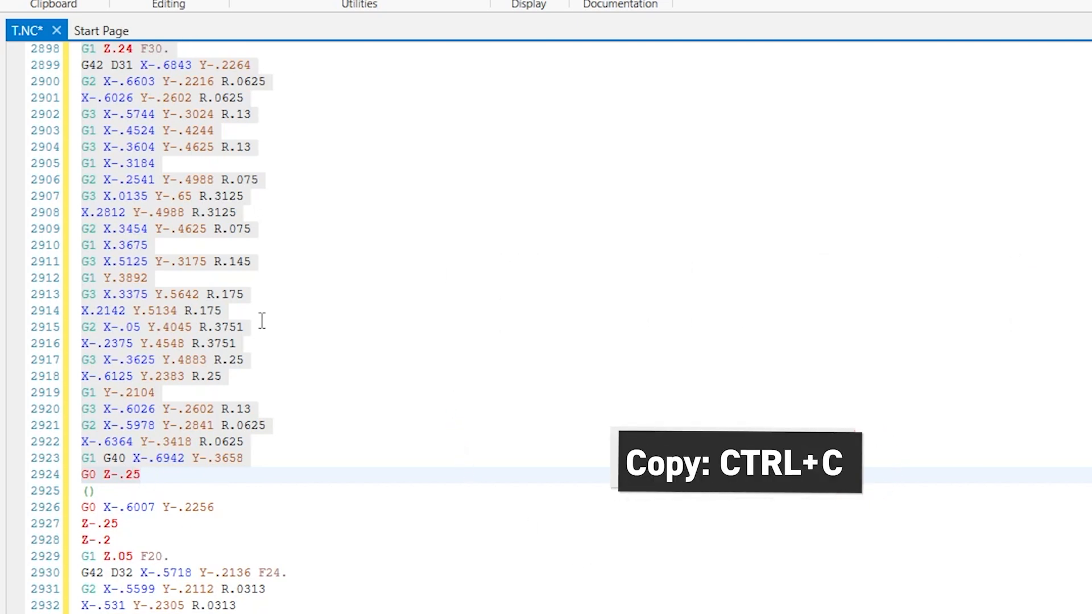
mouse_move(167, 202)
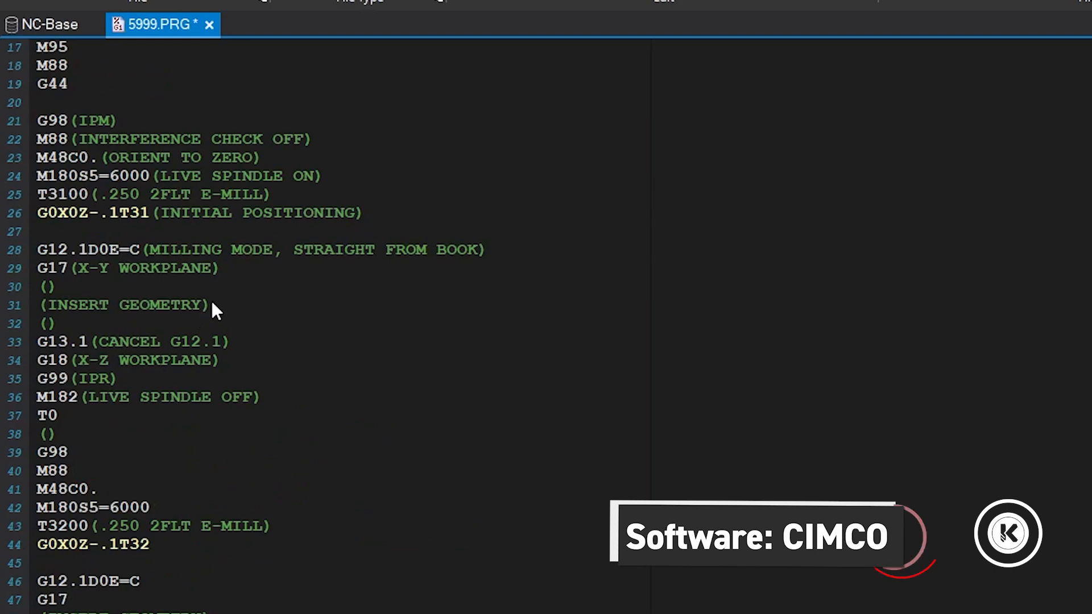
mouse_move(390, 449)
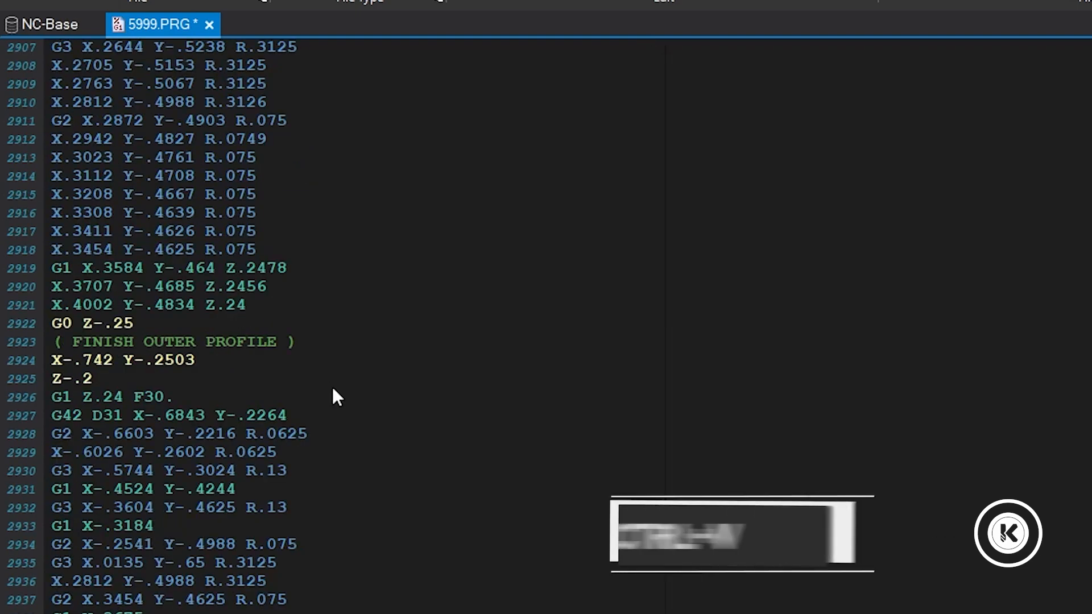
Step: Scroll 5999.PRG to the INSERT GEOMETRY placeholder beneath the G17 line
scroll("up", 3)
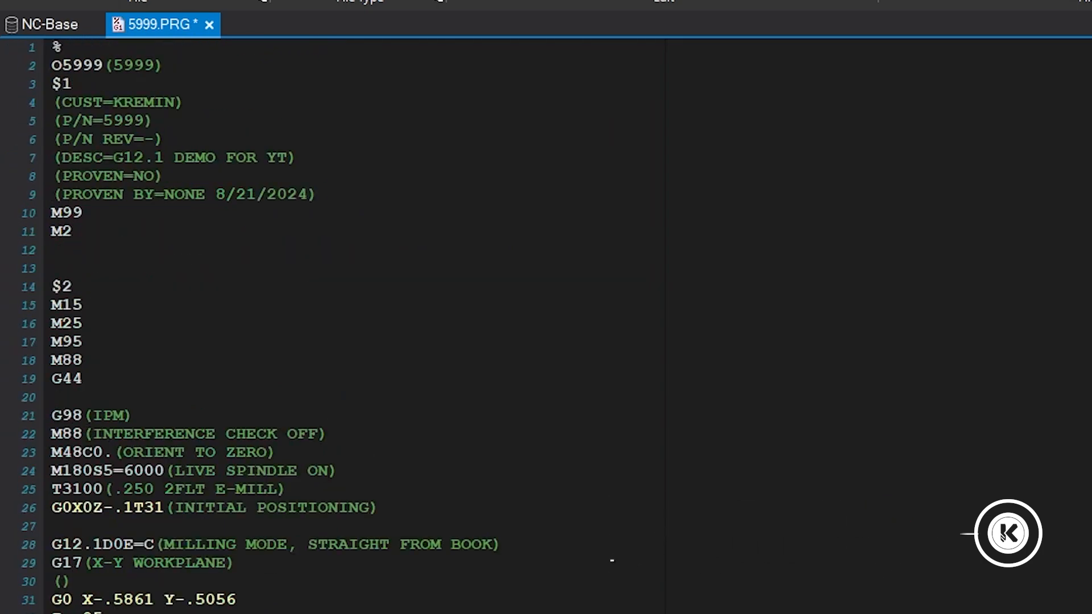
scroll("down", 3)
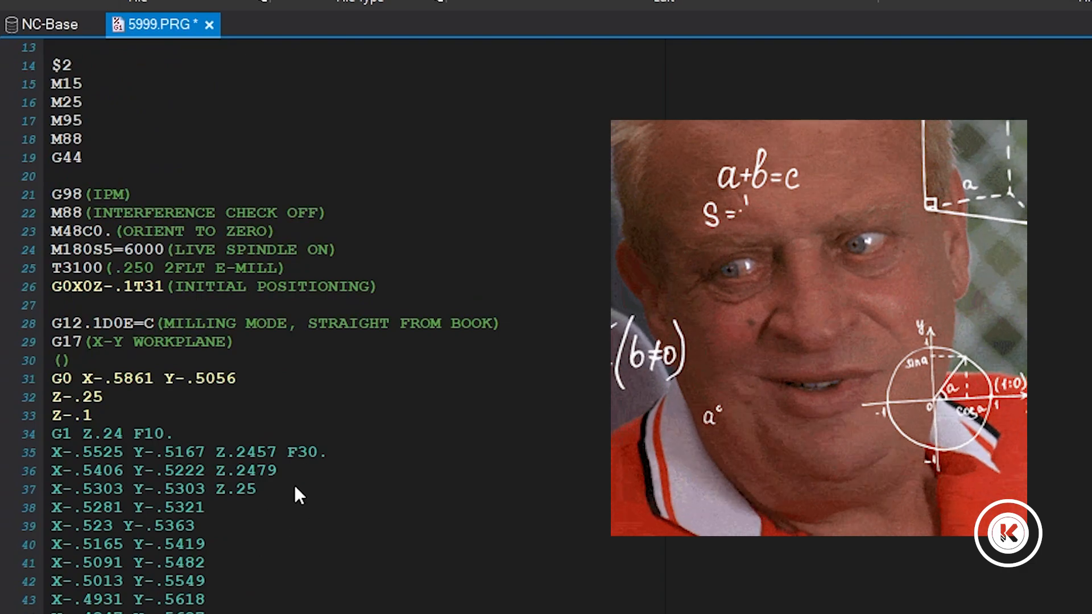
scroll("down", 3)
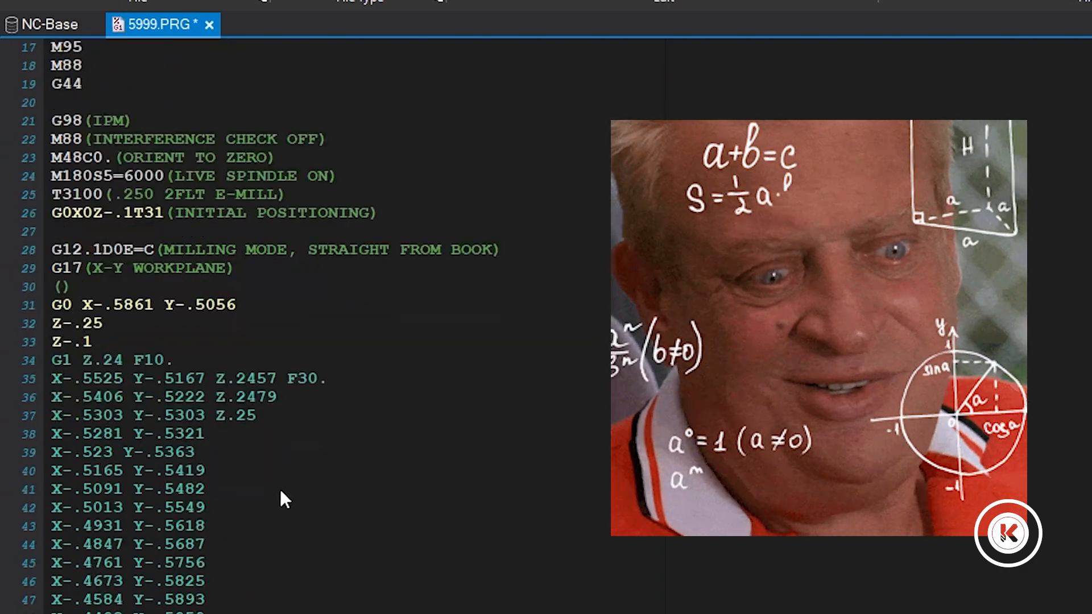
Step: Scroll through T.NC to locate the tool 32 spot-drill toolpath code
scroll("down", 3)
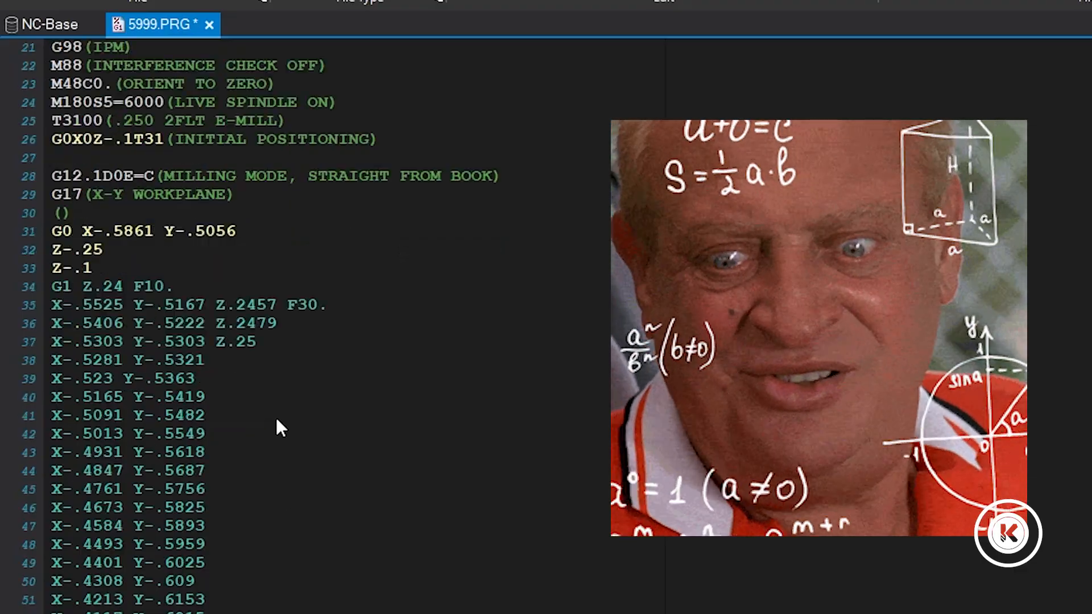
scroll("down", 3)
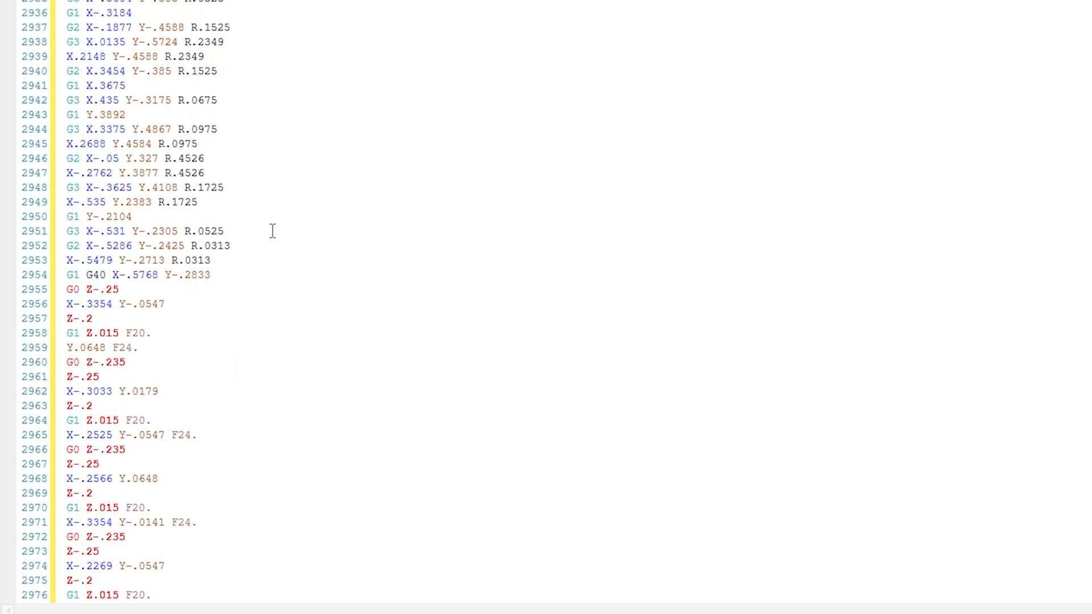
scroll("down", 3)
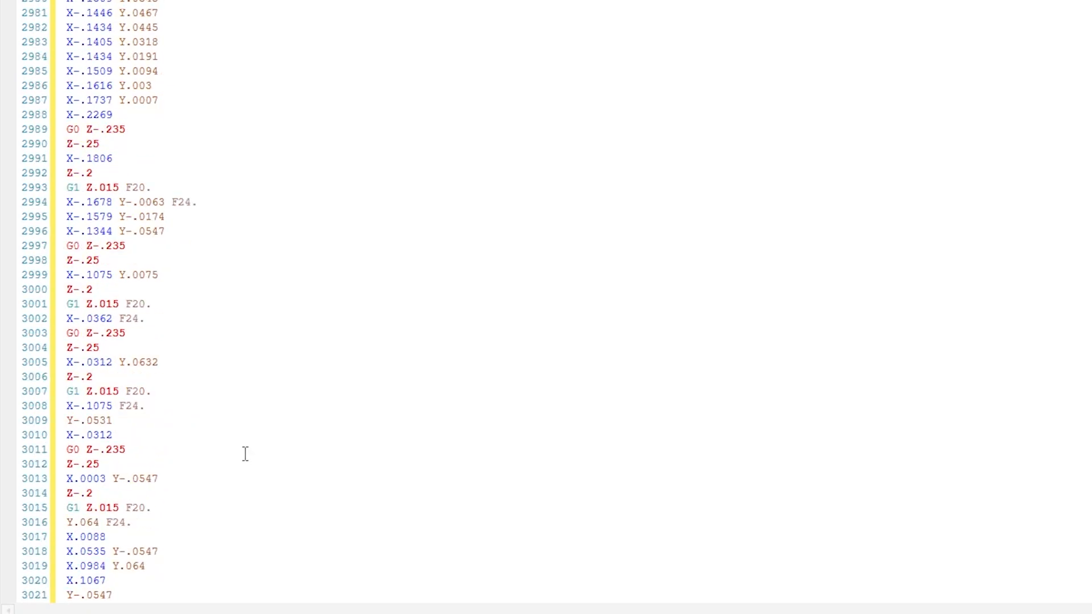
scroll("down", 3)
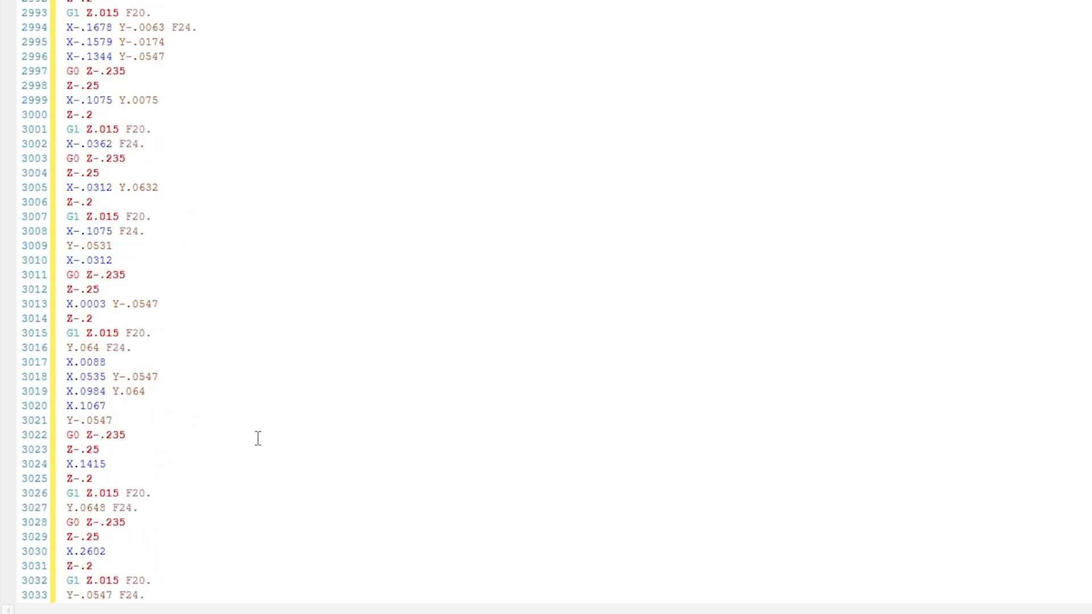
scroll("up", 3)
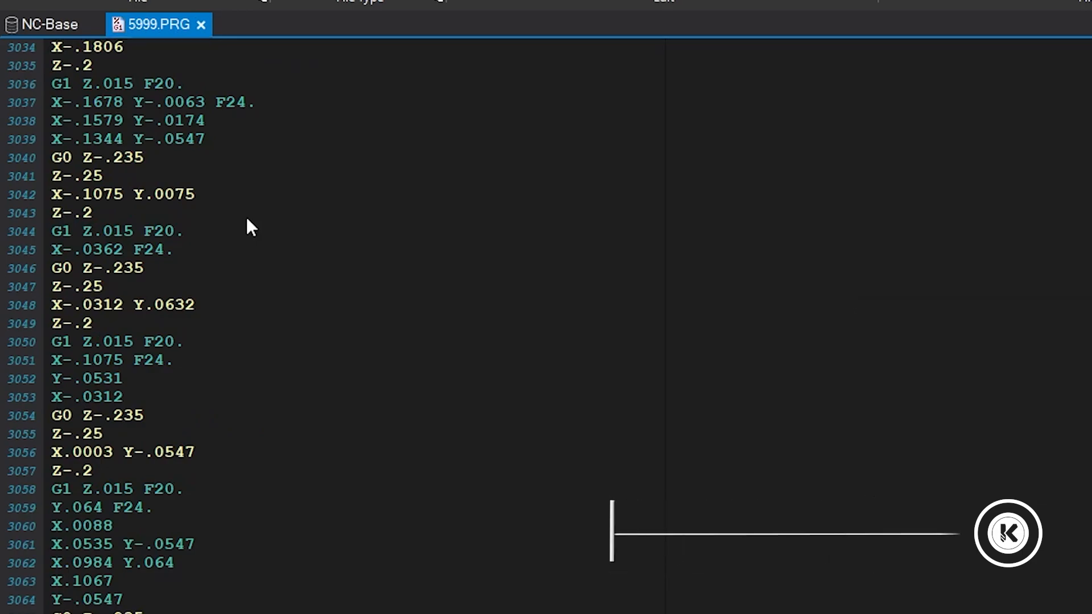
Step: Check the T3200 milling setup block following tool 31's cancel block near line 2962
scroll("up", 3)
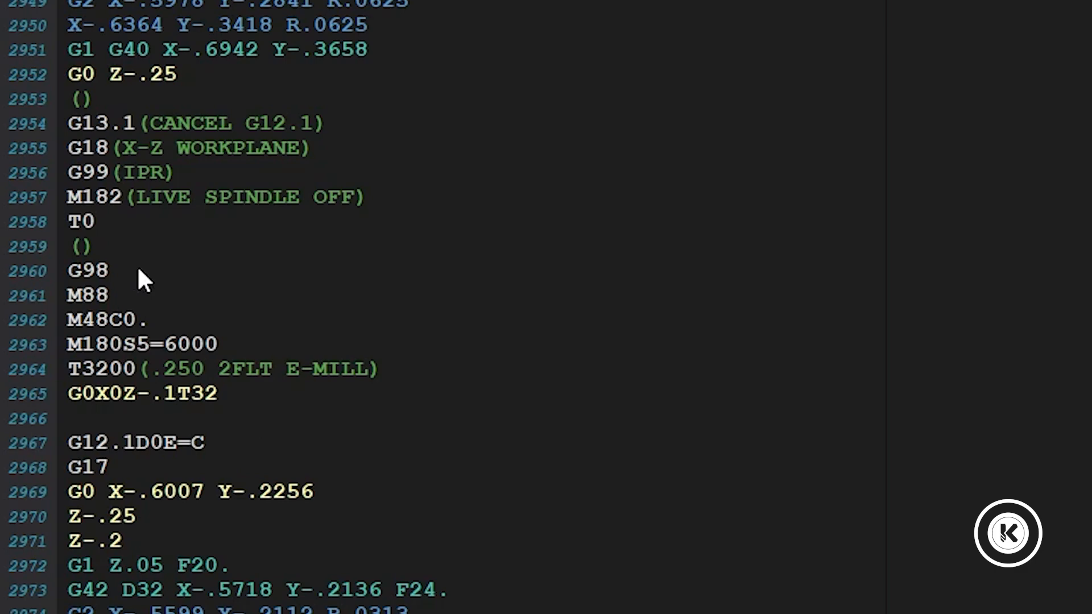
left_click(87, 270)
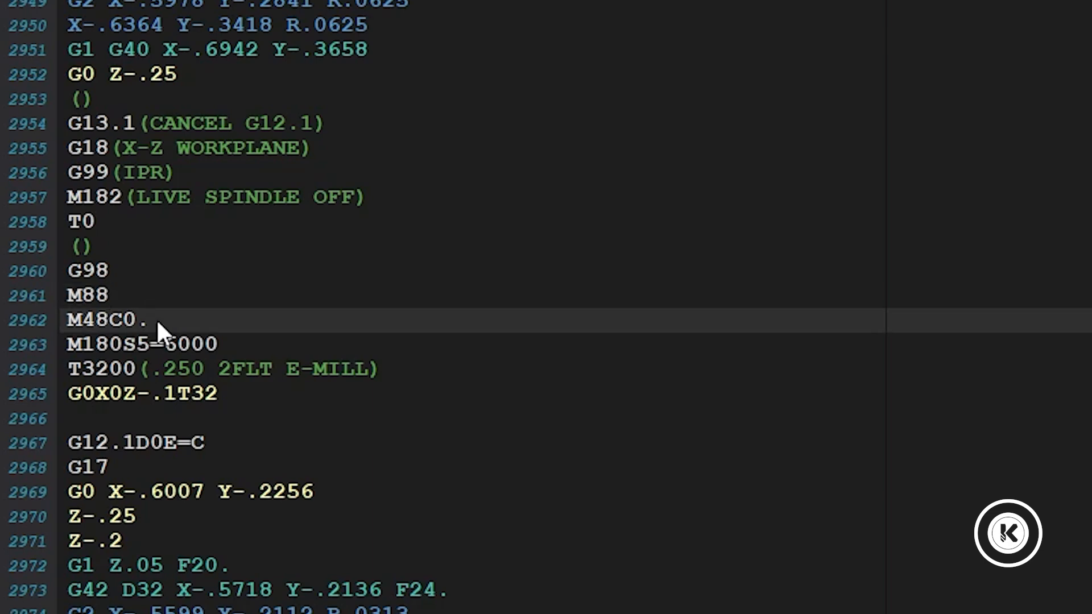
mouse_move(142, 345)
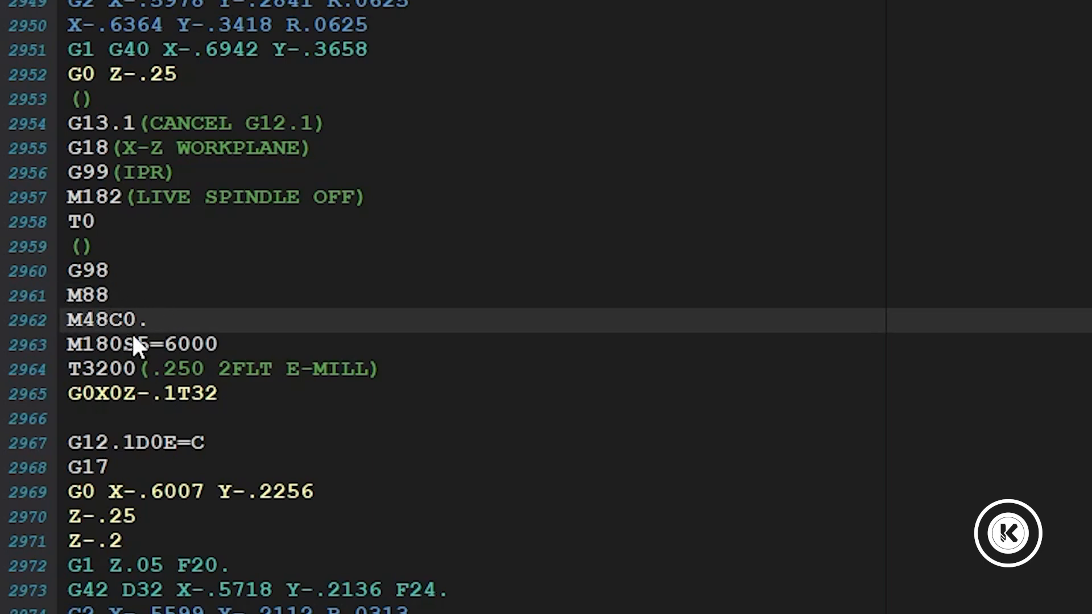
mouse_move(147, 357)
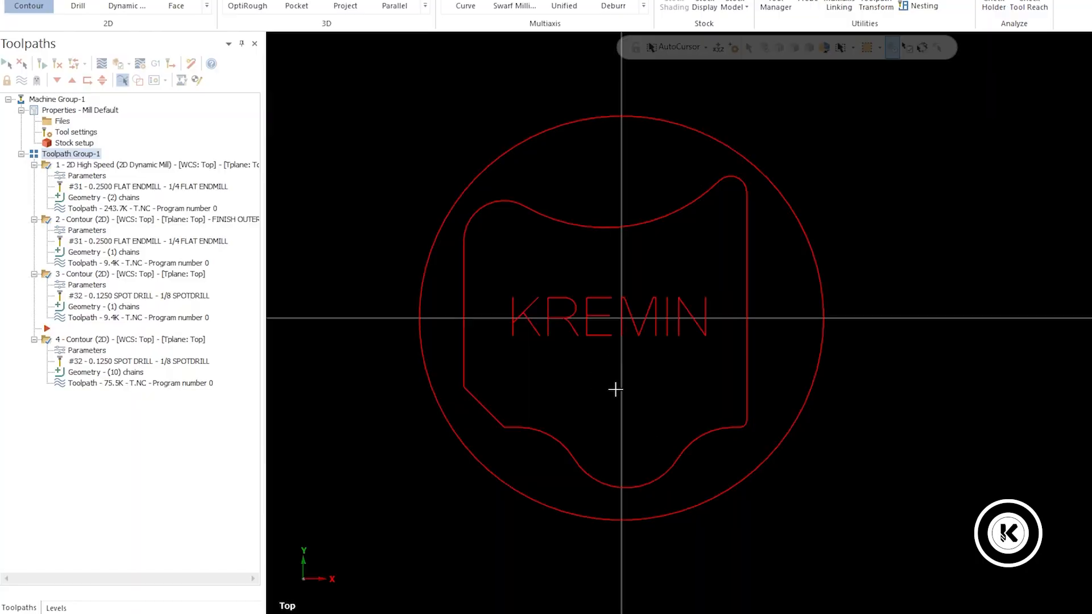
mouse_move(606, 195)
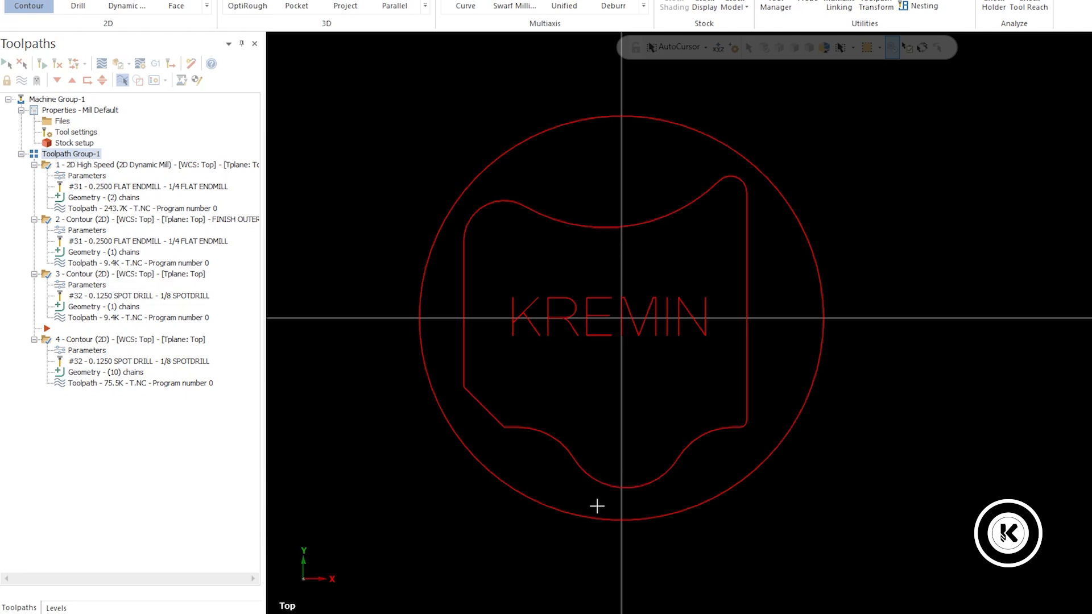
mouse_move(527, 604)
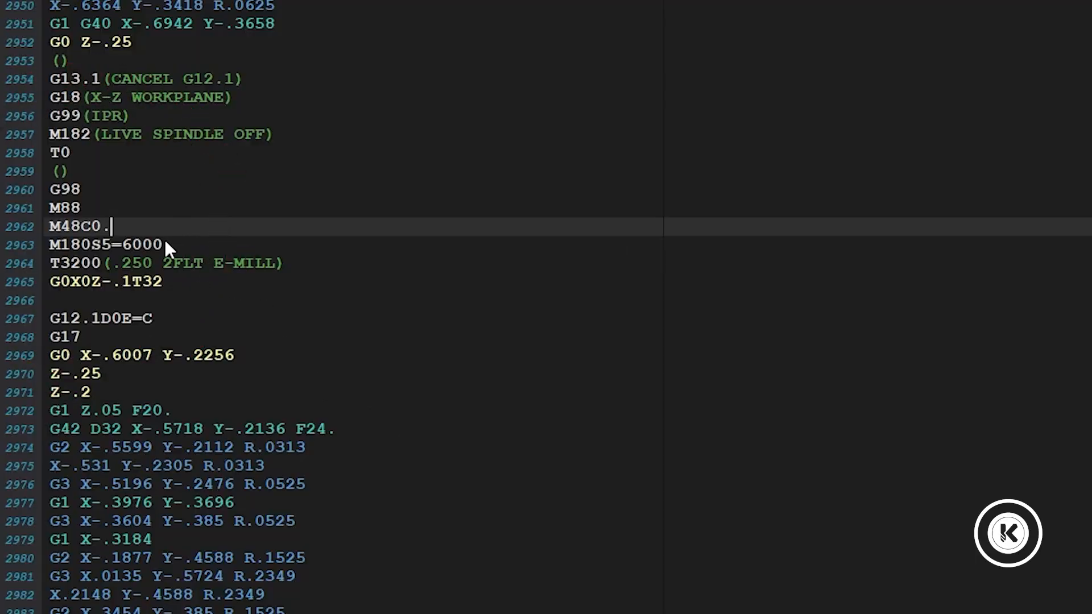
mouse_move(174, 281)
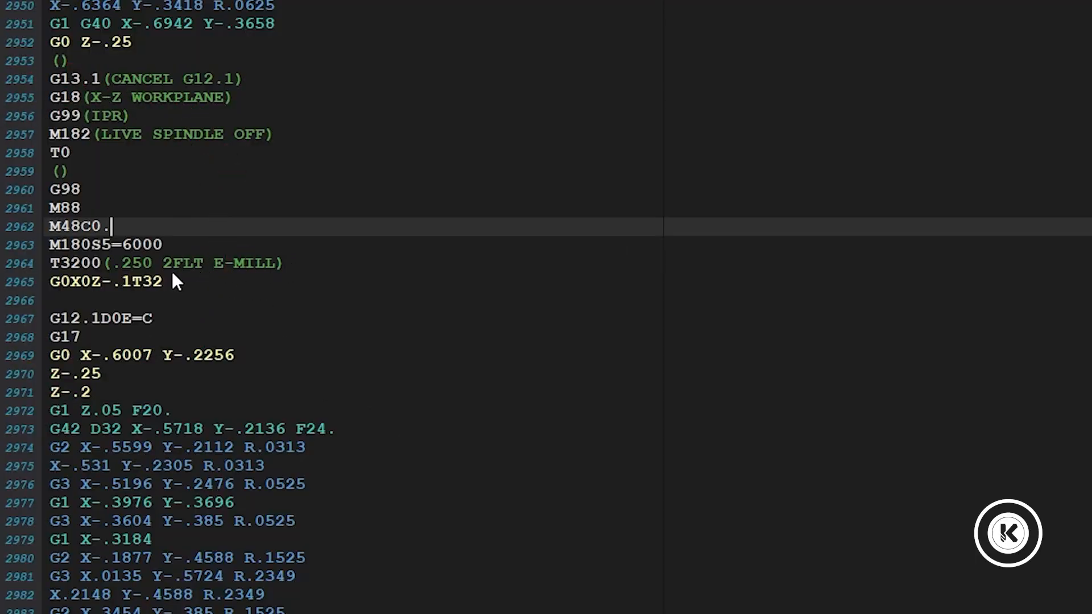
mouse_move(159, 288)
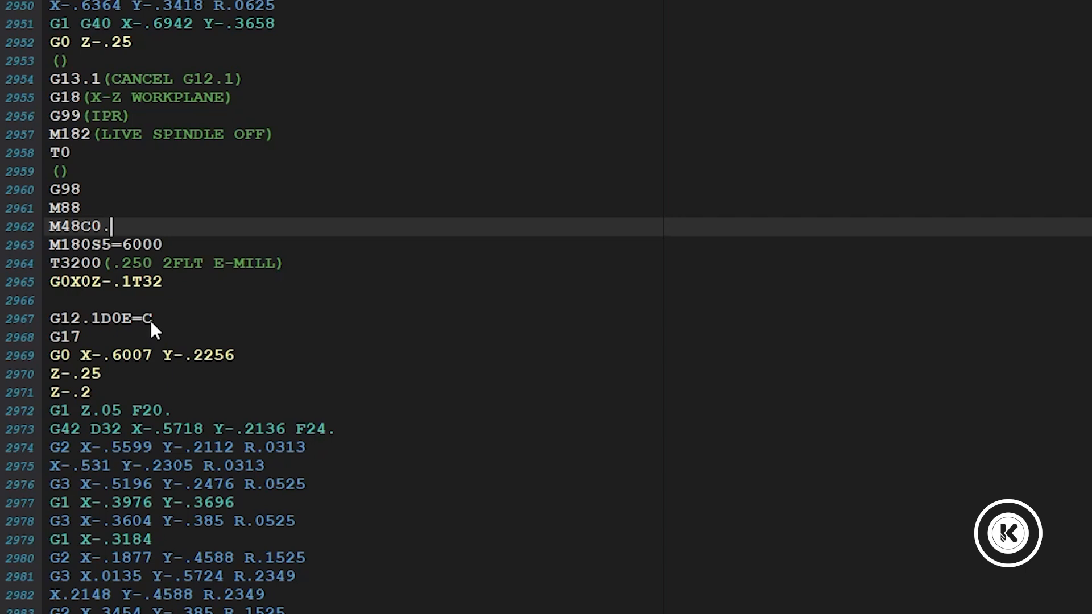
left_click(153, 319)
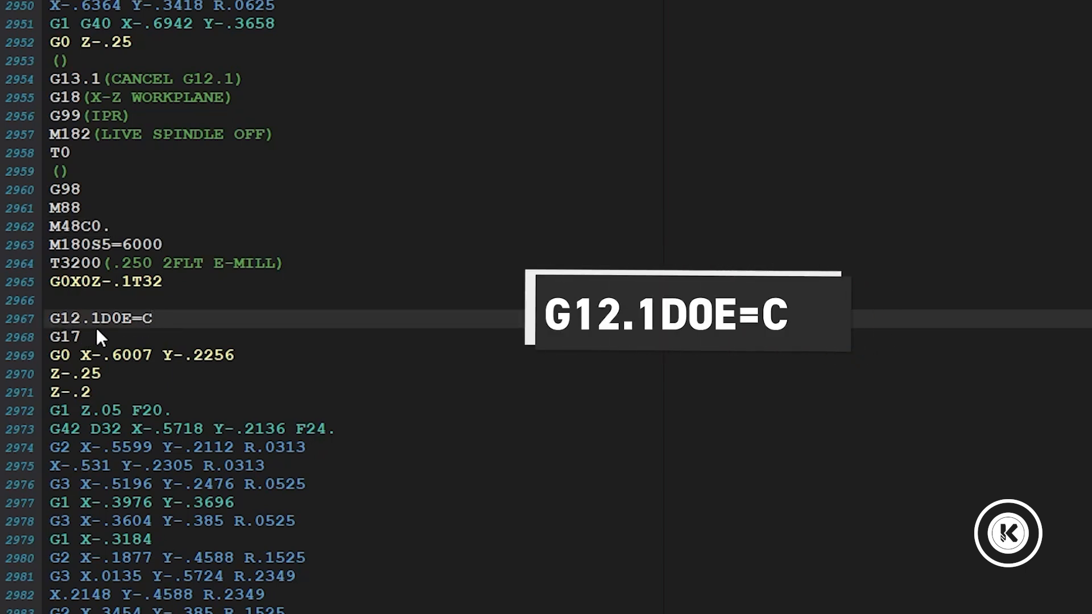
mouse_move(157, 331)
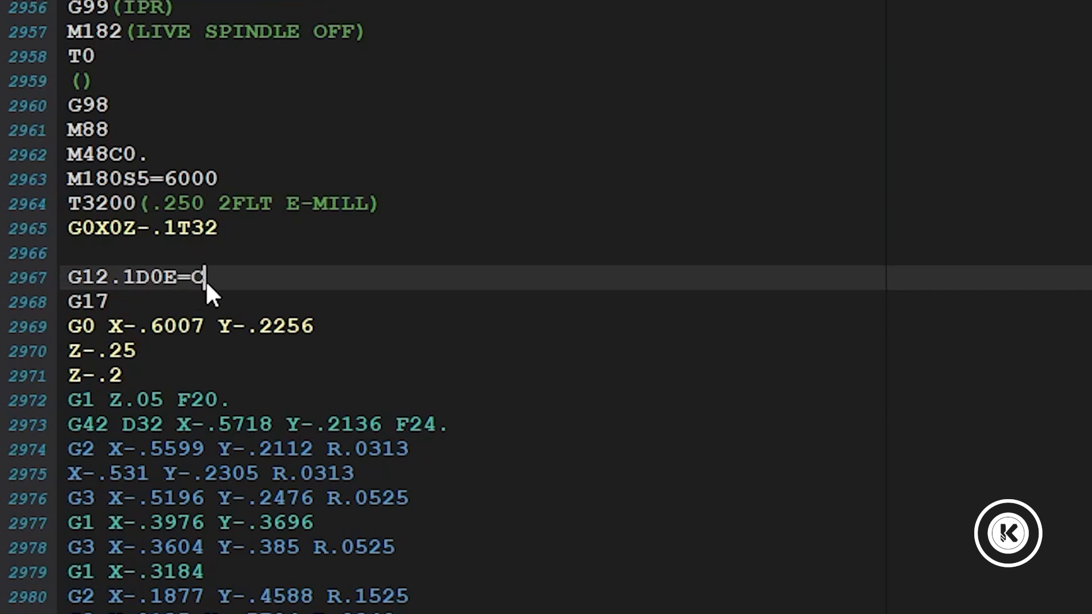
mouse_move(223, 306)
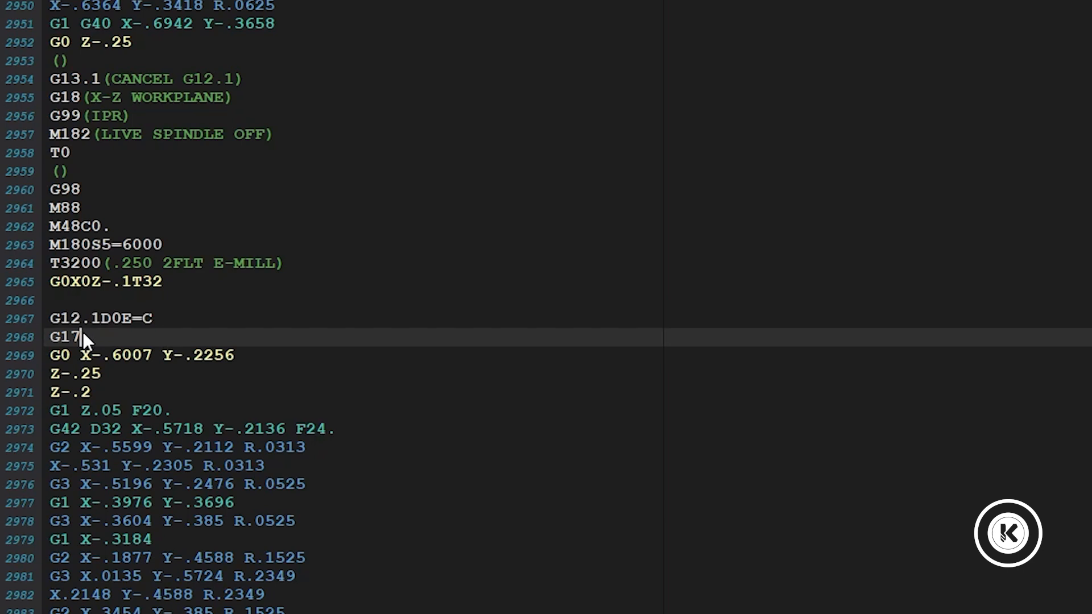
scroll("down", 3)
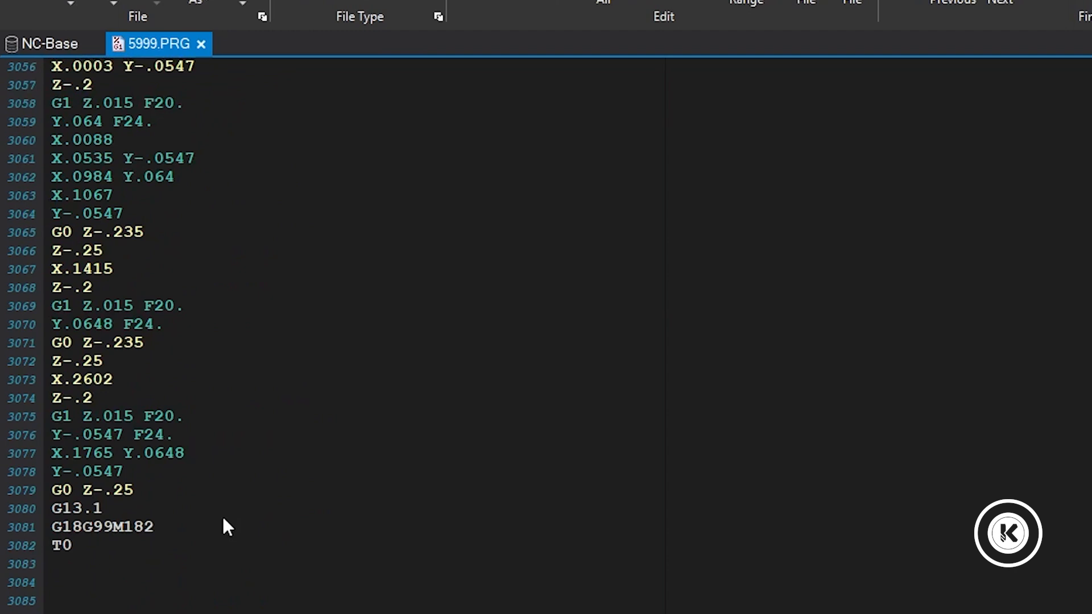
mouse_move(136, 494)
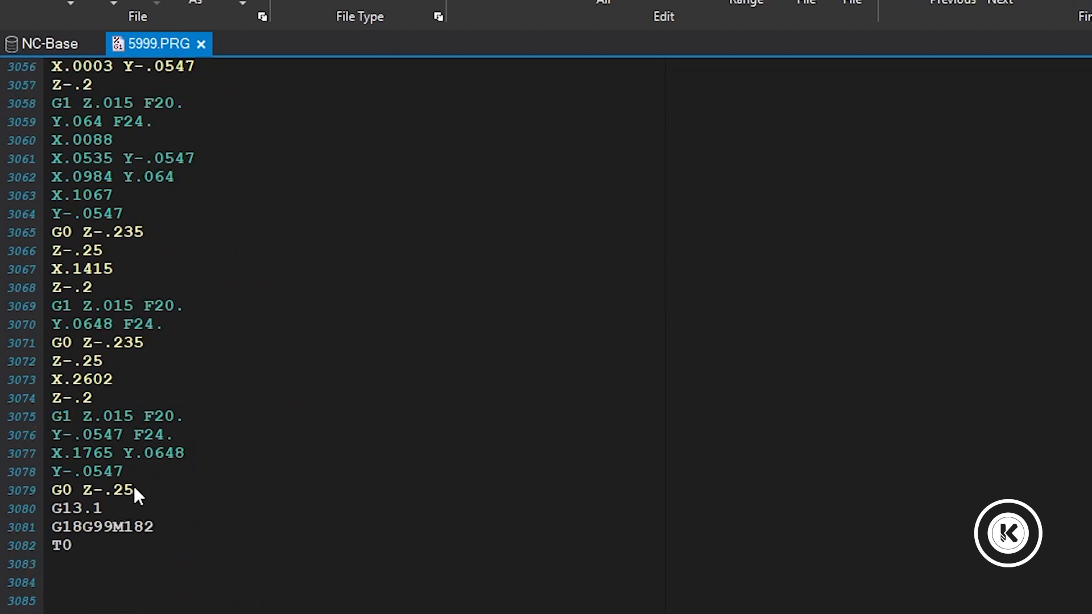
mouse_move(121, 512)
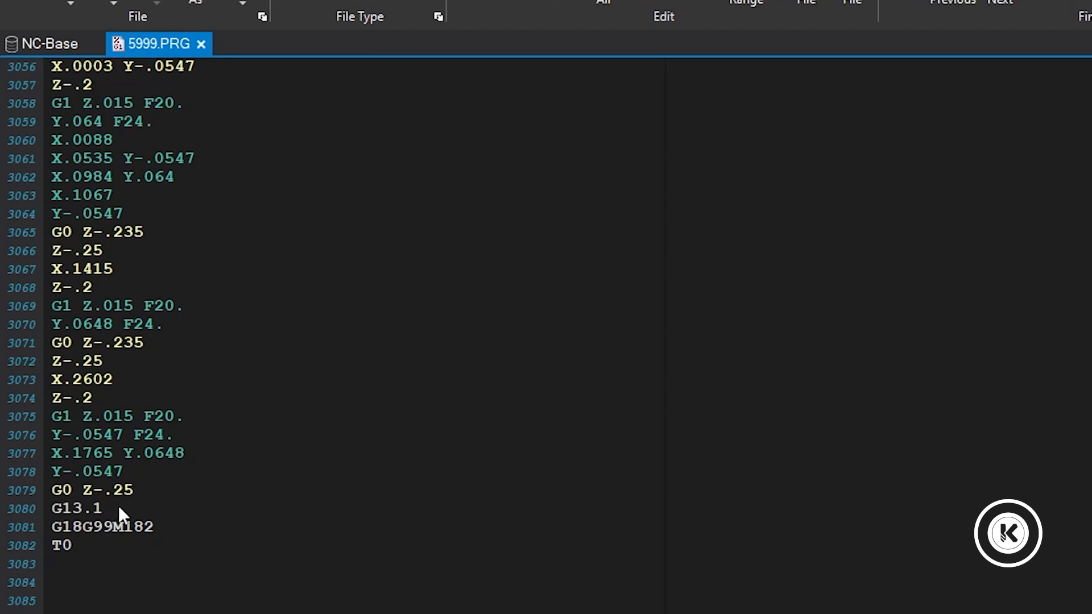
scroll("down", 3)
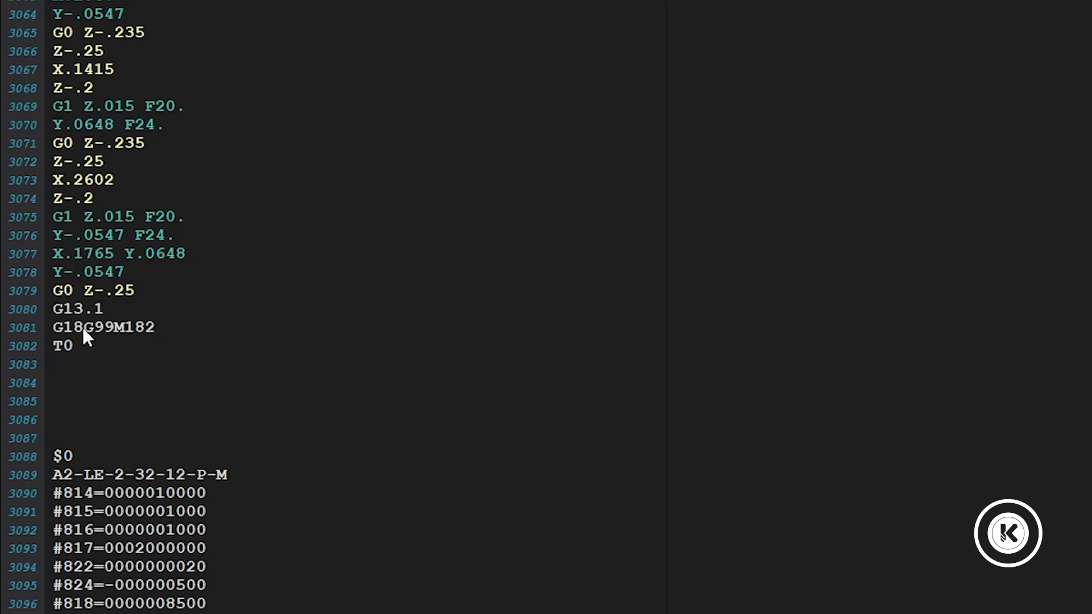
mouse_move(101, 346)
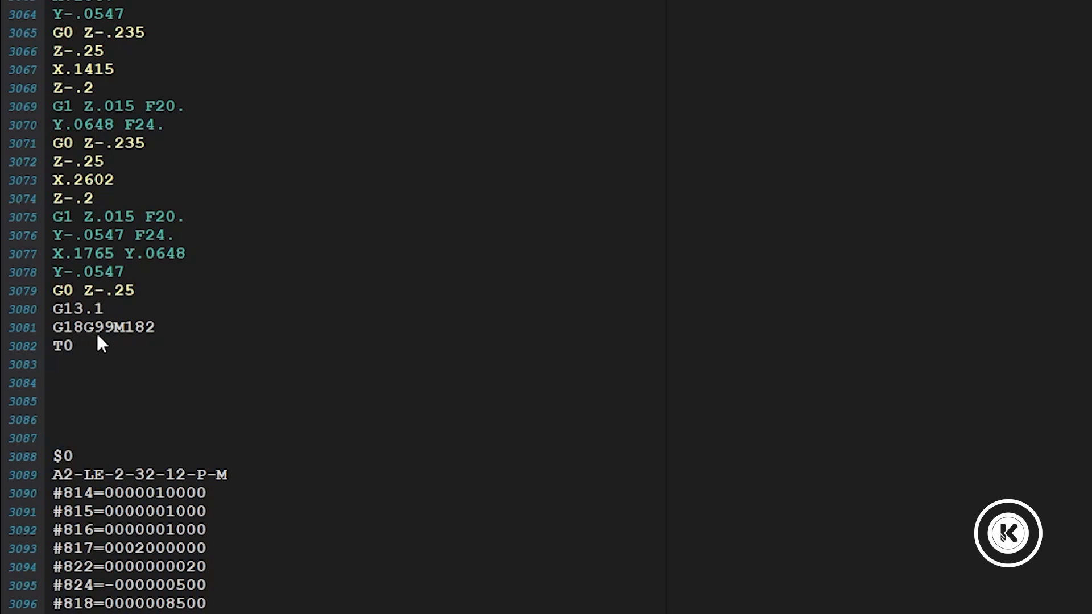
mouse_move(155, 348)
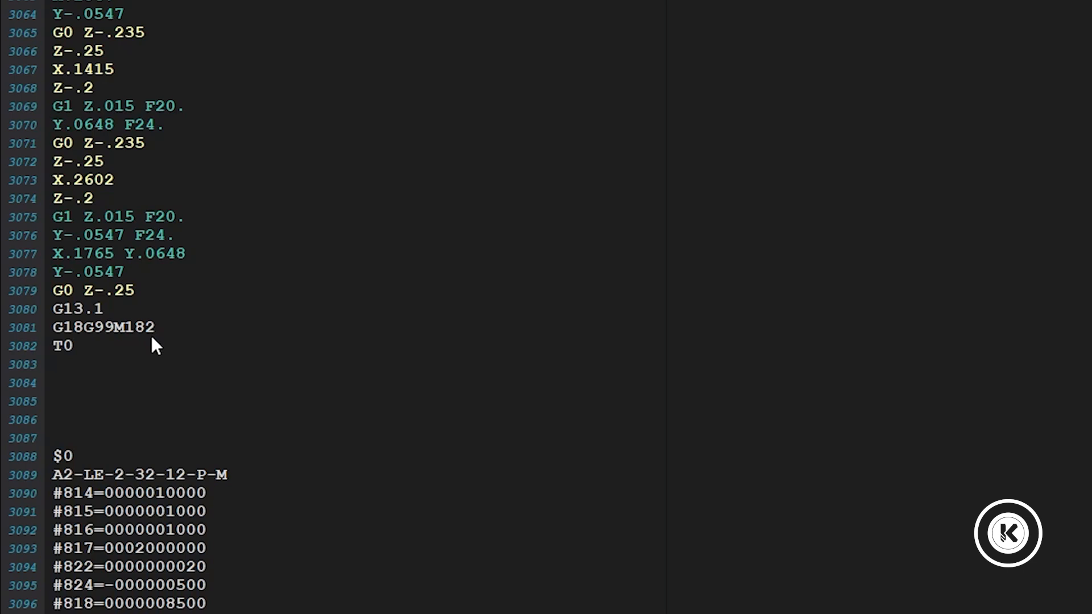
mouse_move(105, 351)
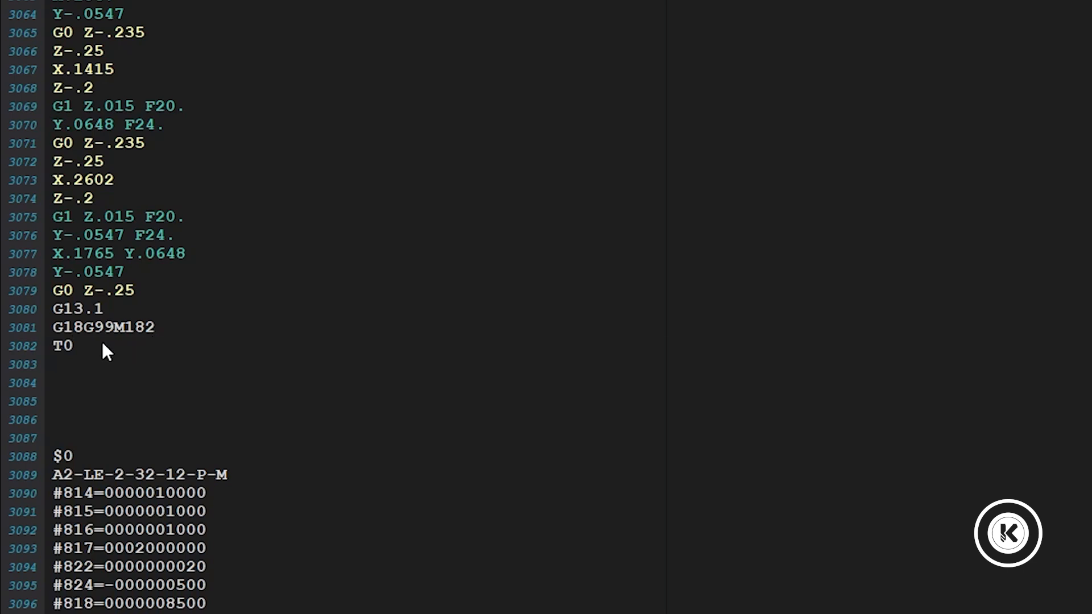
left_click(62, 345)
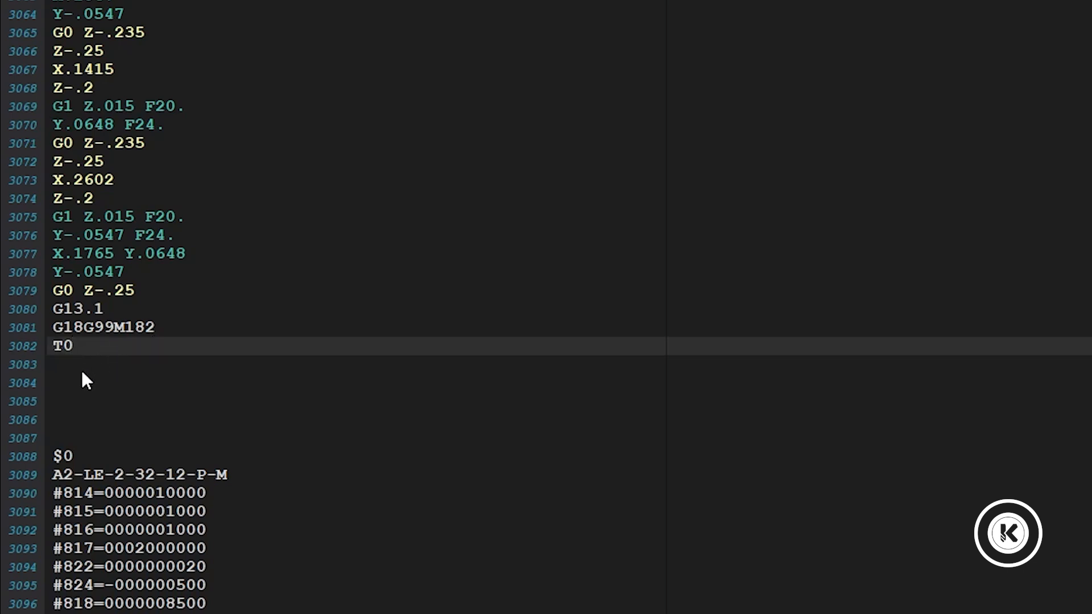
mouse_move(177, 343)
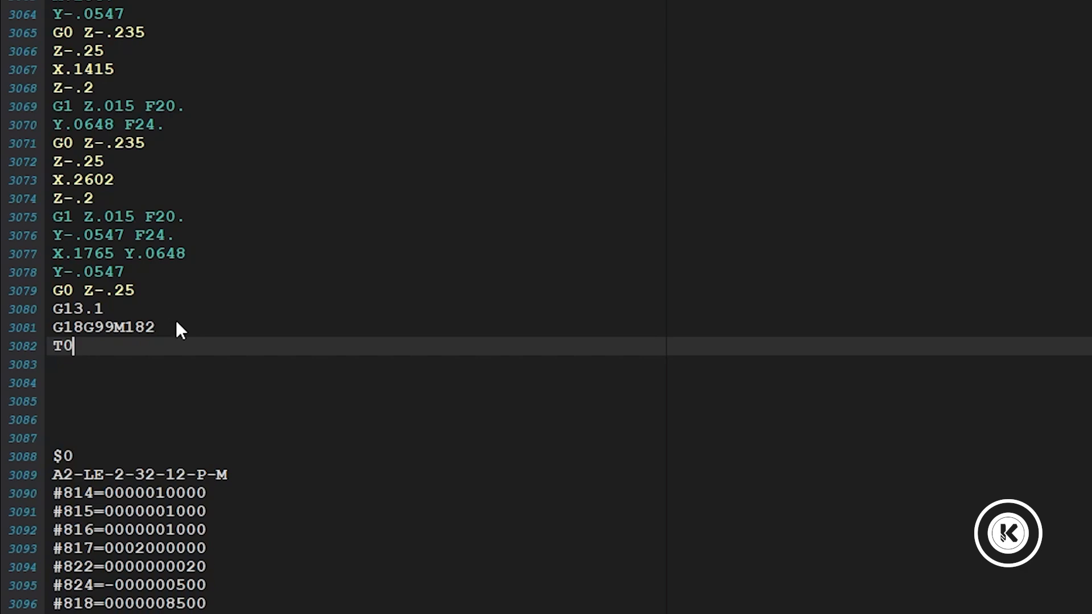
mouse_move(180, 340)
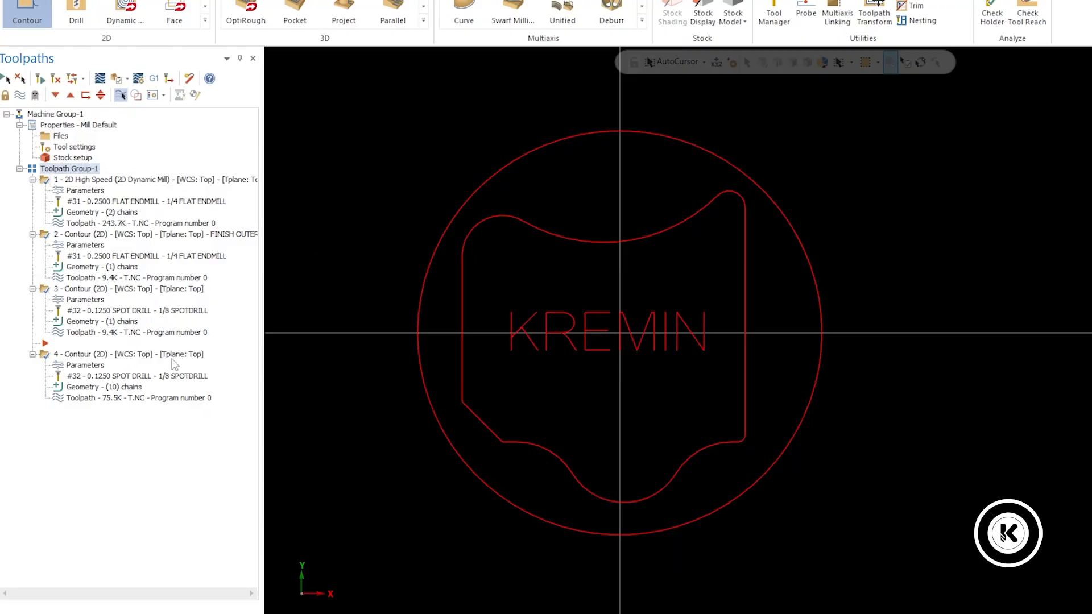
mouse_move(151, 258)
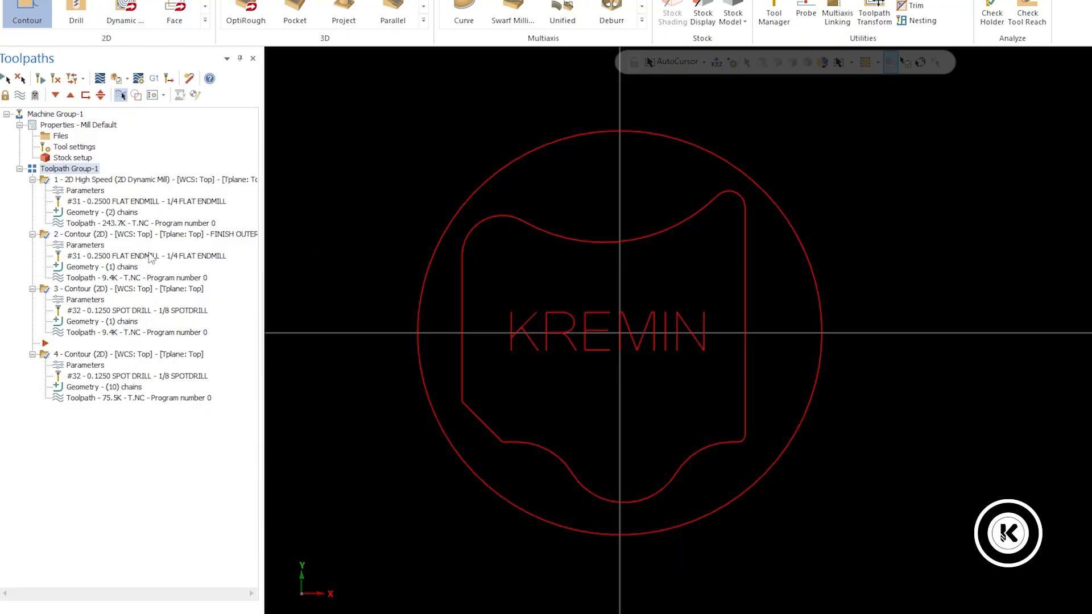
mouse_move(154, 376)
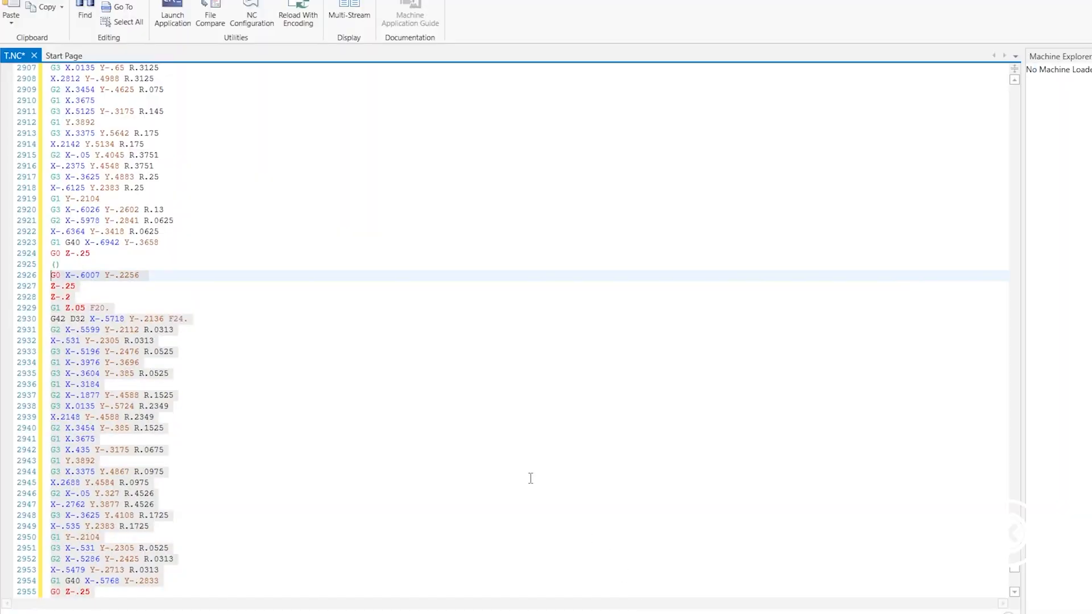
mouse_move(251, 354)
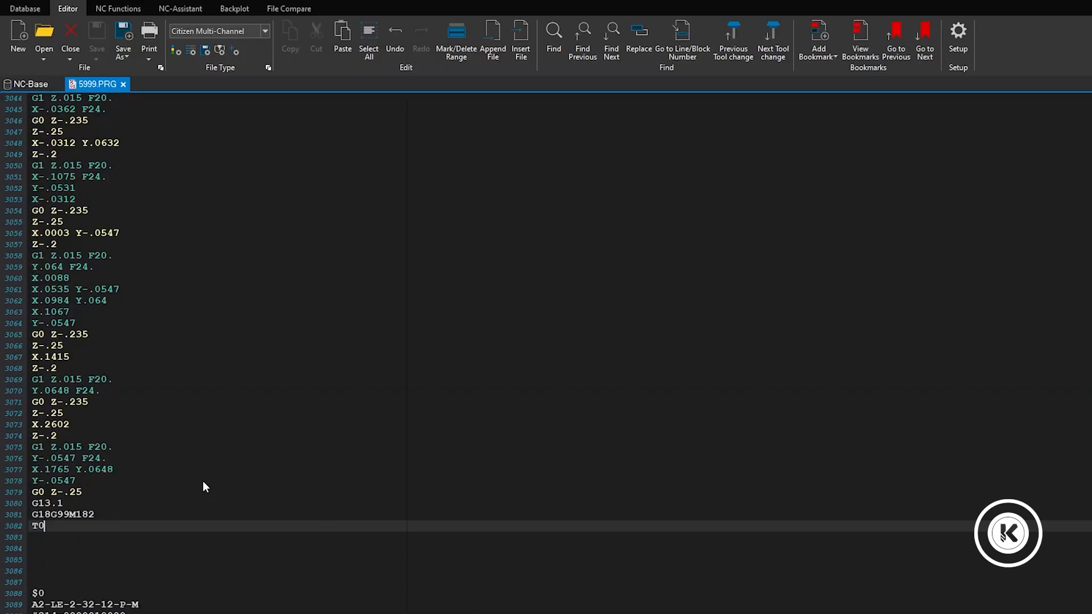
mouse_move(96, 51)
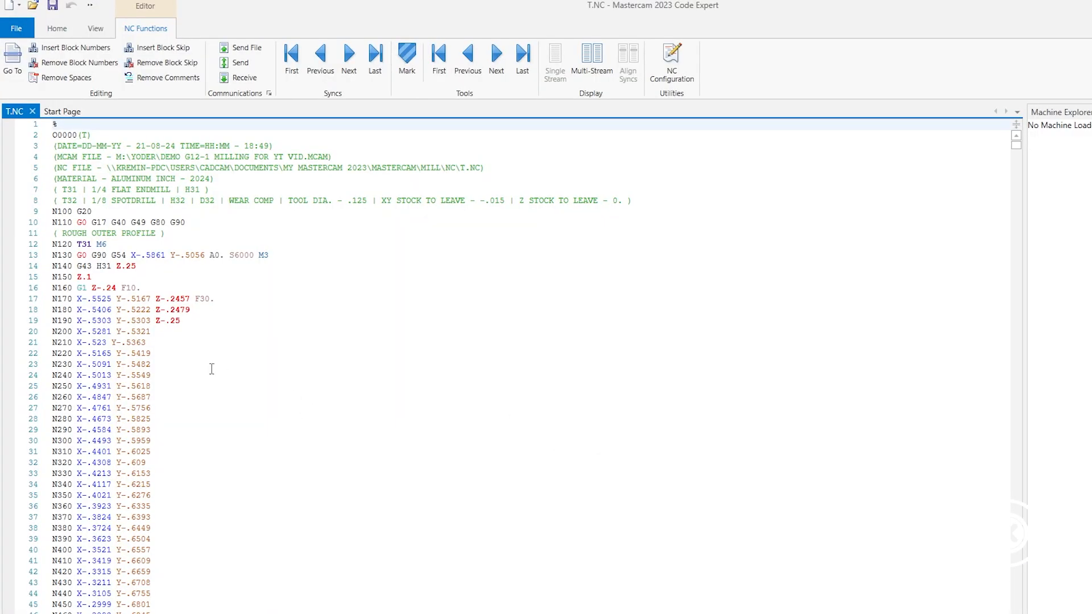
Step: Show T.NC from the top with its T31/T32 header comments
left_click(152, 397)
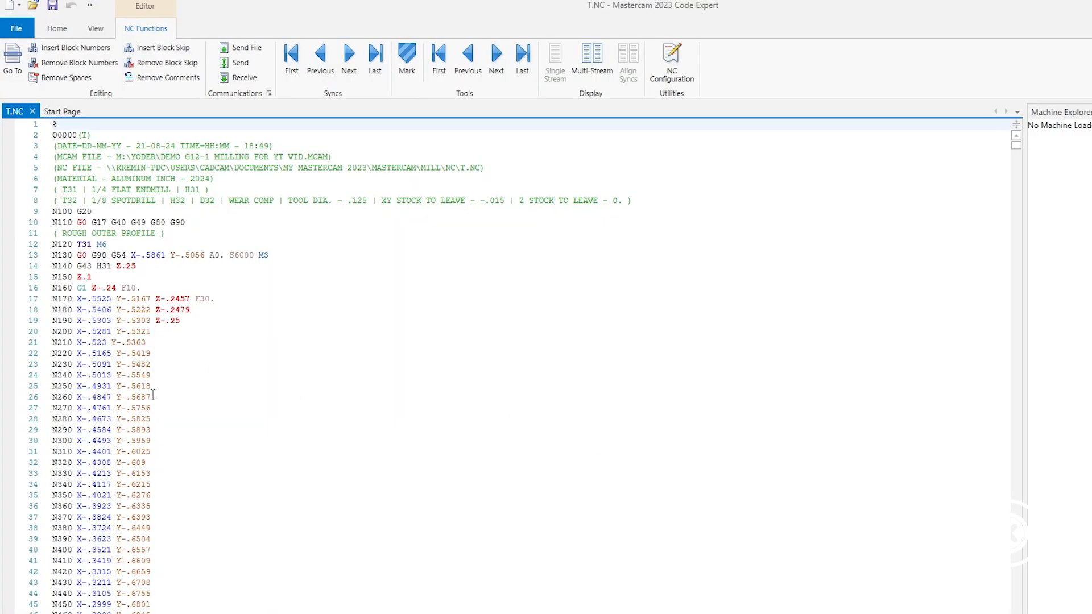